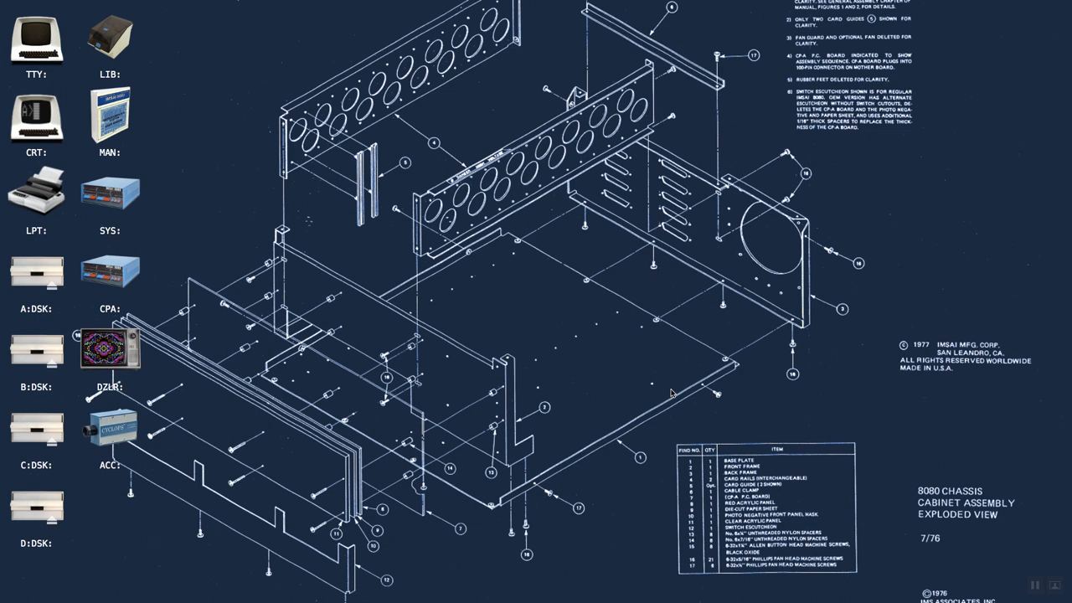
{"action": "mouse_move", "coordinate": [263, 545]}
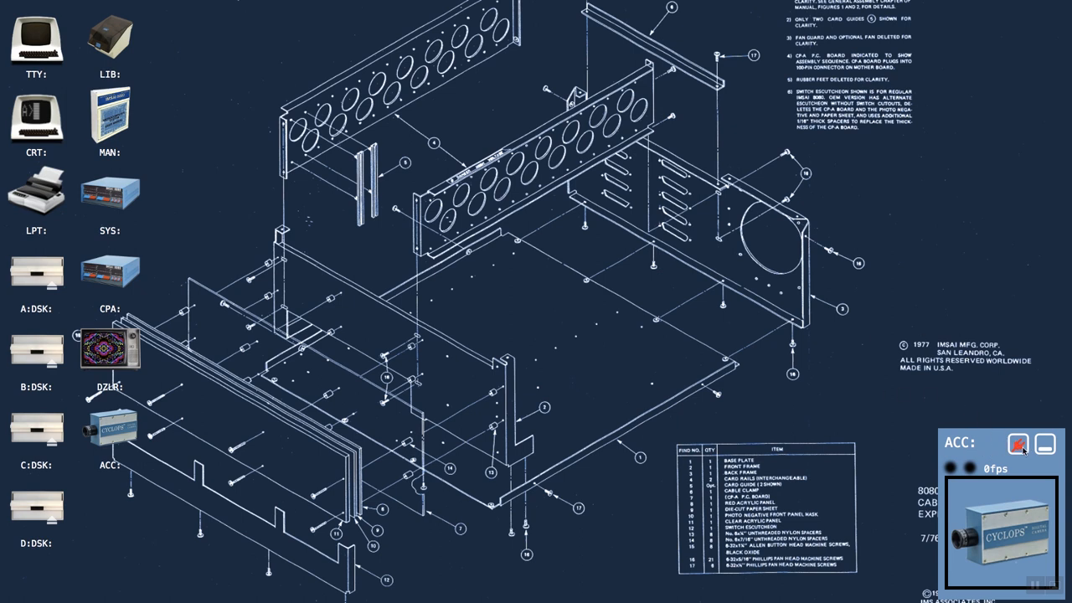
{"action": "mouse_move", "coordinate": [1018, 448]}
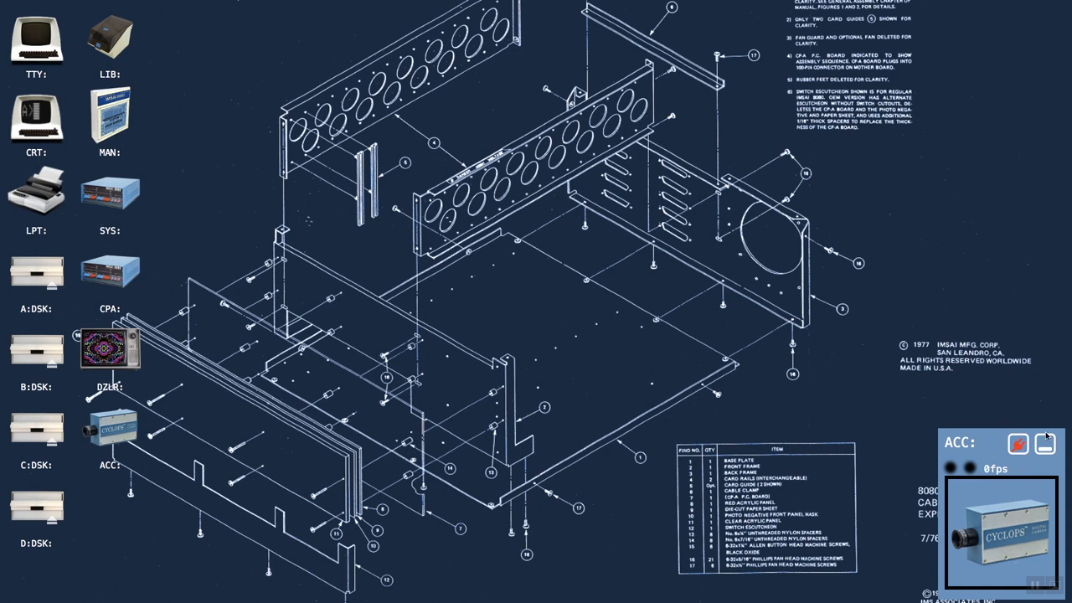
Step: Switch on the Cyclops camera's connect toggle in the ACC panel so it turns green
{"action": "left_click", "coordinate": [1020, 444]}
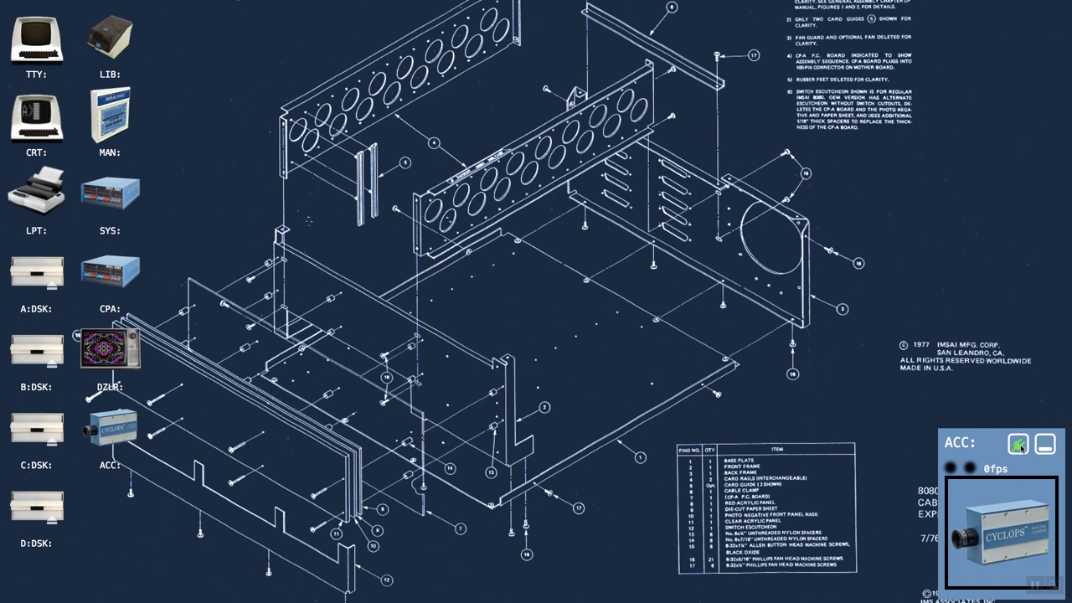
{"action": "mouse_move", "coordinate": [968, 409]}
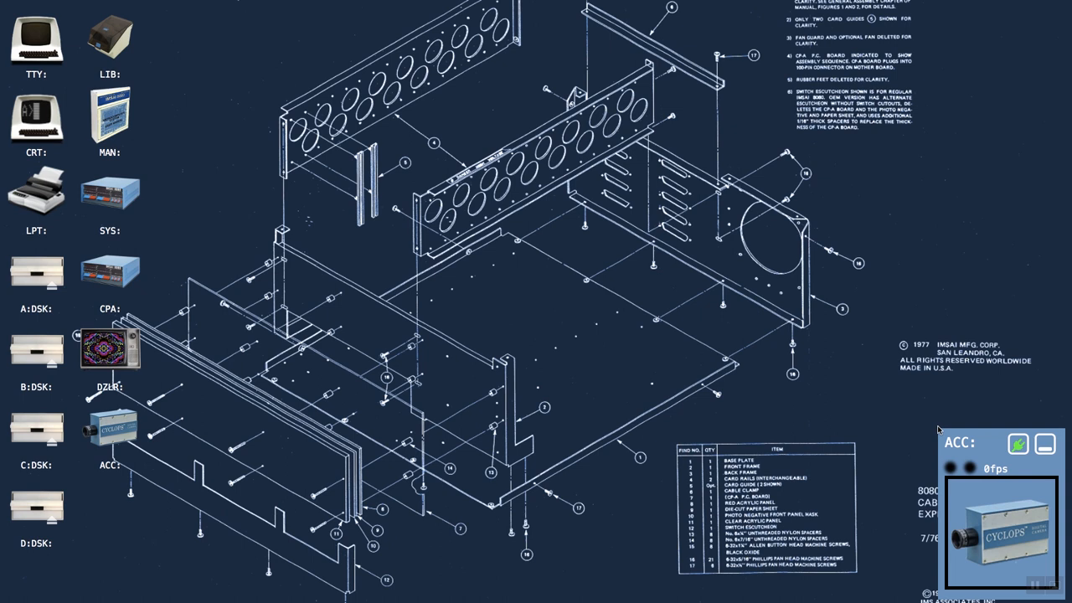
{"action": "mouse_move", "coordinate": [160, 393]}
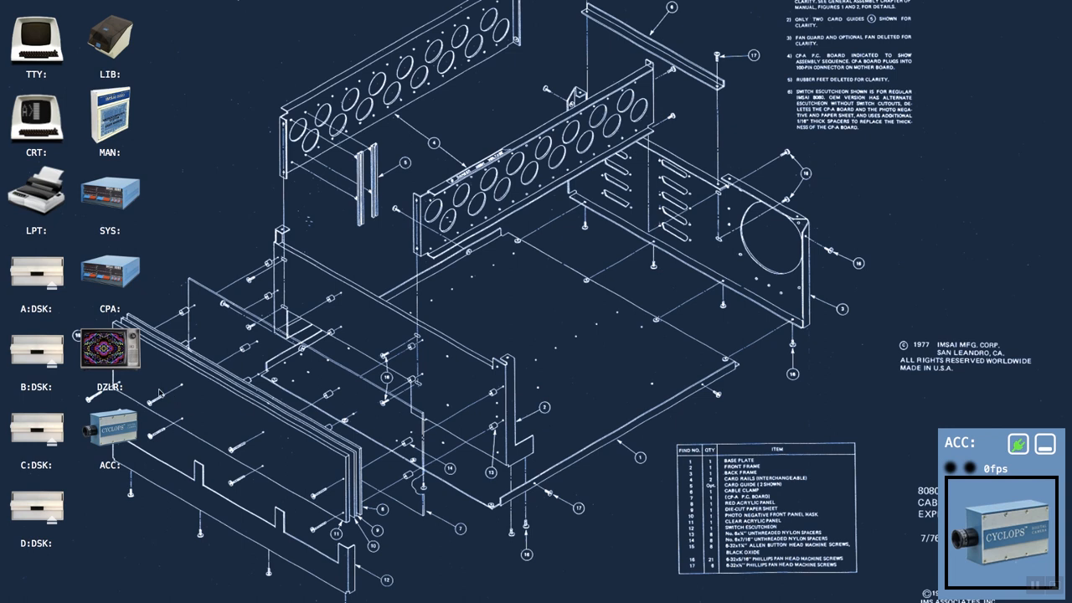
{"action": "mouse_move", "coordinate": [136, 356]}
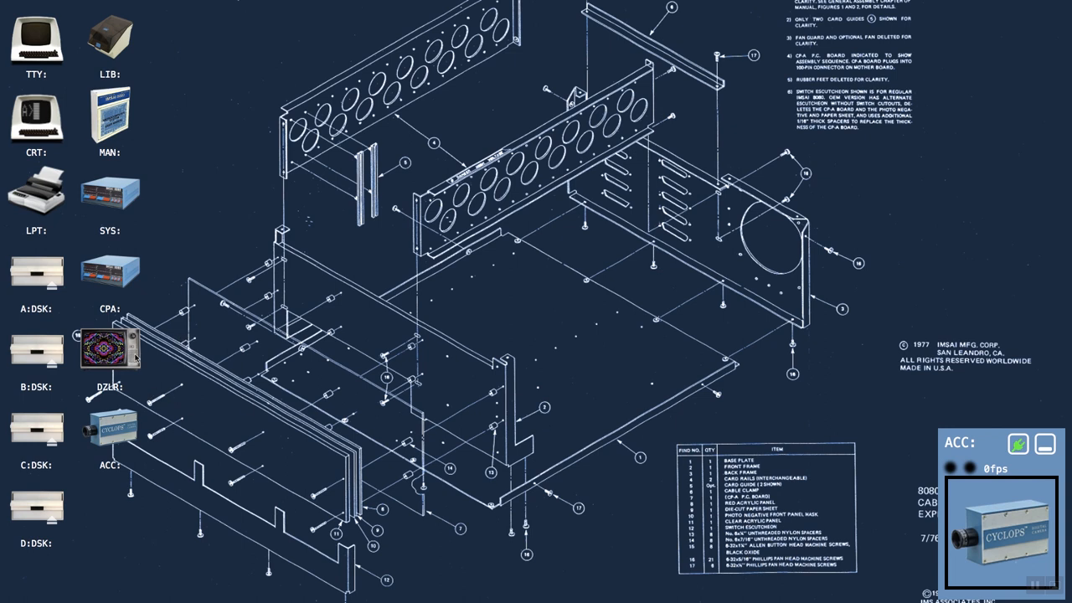
{"action": "mouse_move", "coordinate": [137, 357]}
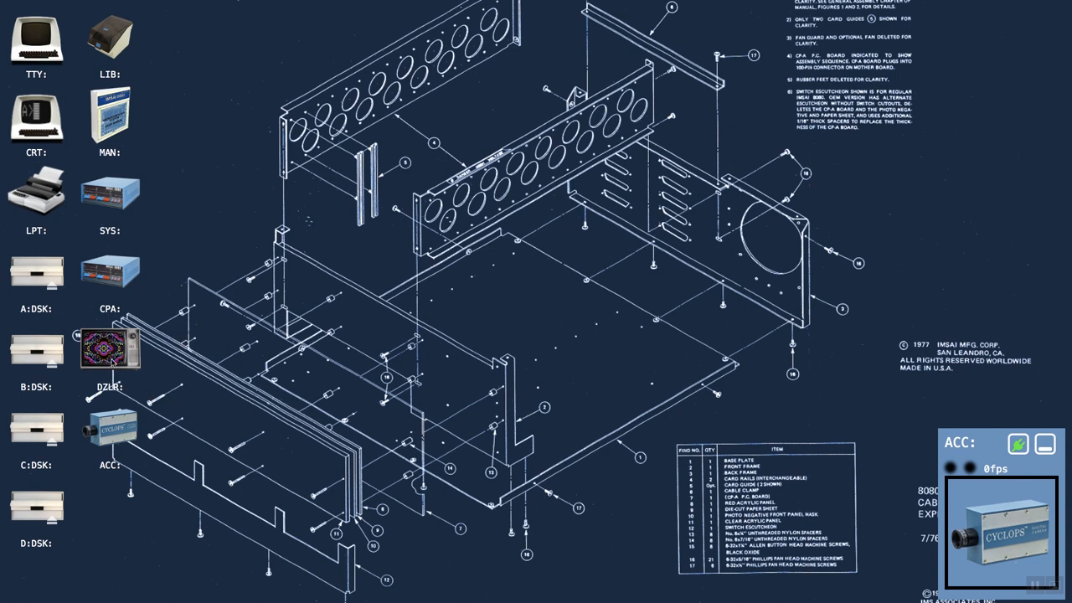
Step: Open the DZLR Dazzler display window from its desktop icon
{"action": "double_click", "coordinate": [110, 350]}
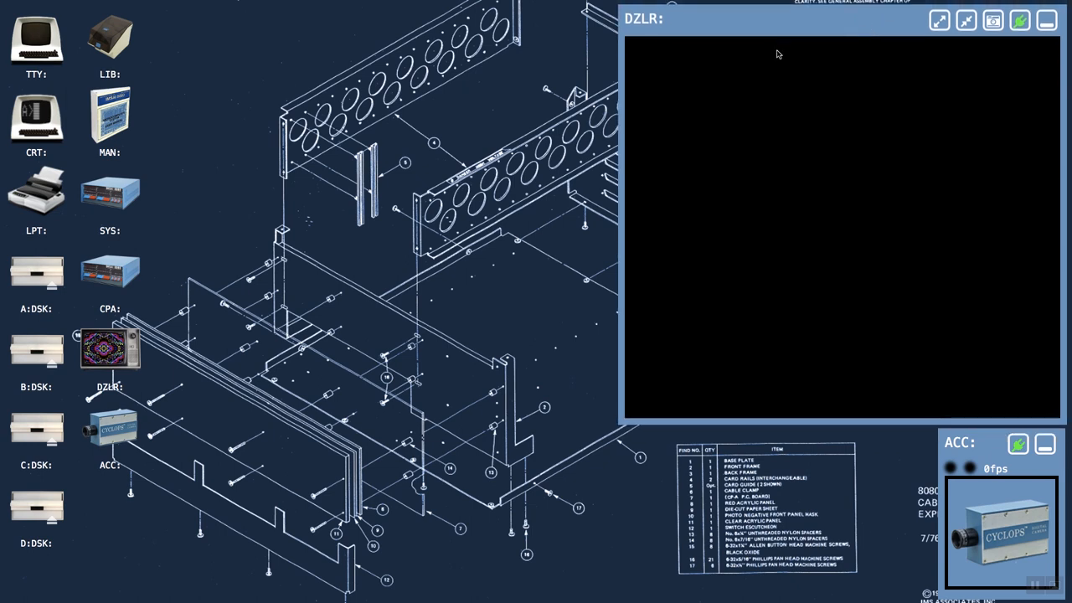
{"action": "mouse_move", "coordinate": [773, 251]}
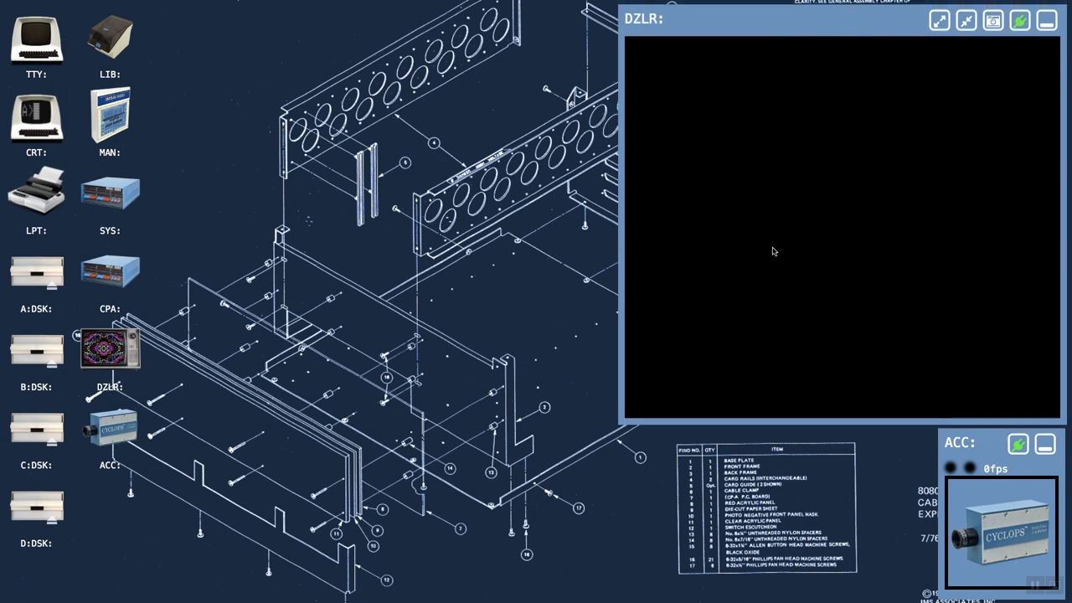
{"action": "mouse_move", "coordinate": [998, 522]}
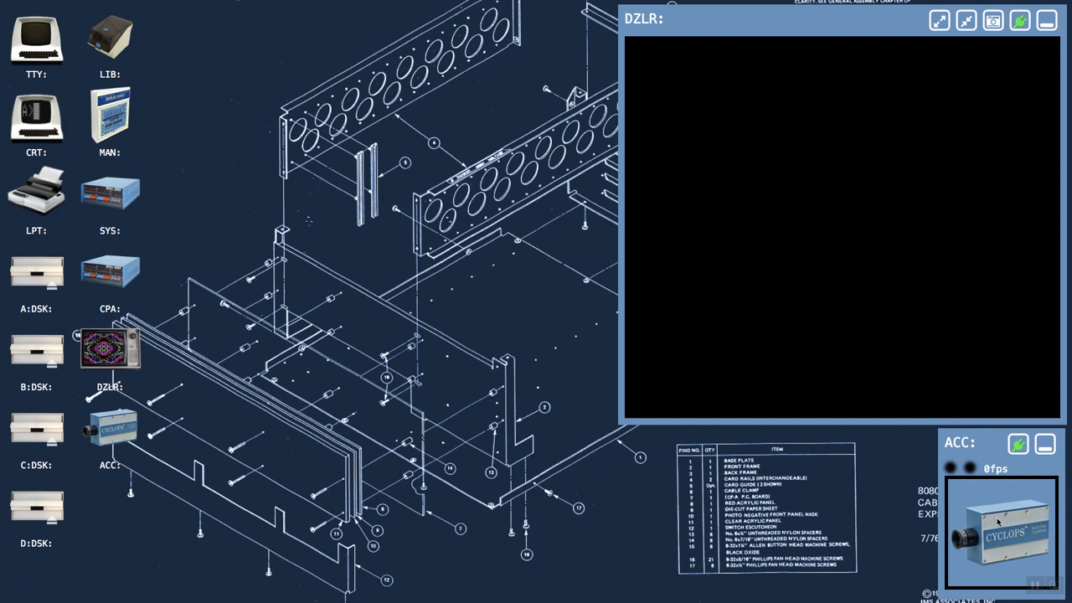
{"action": "mouse_move", "coordinate": [277, 93]}
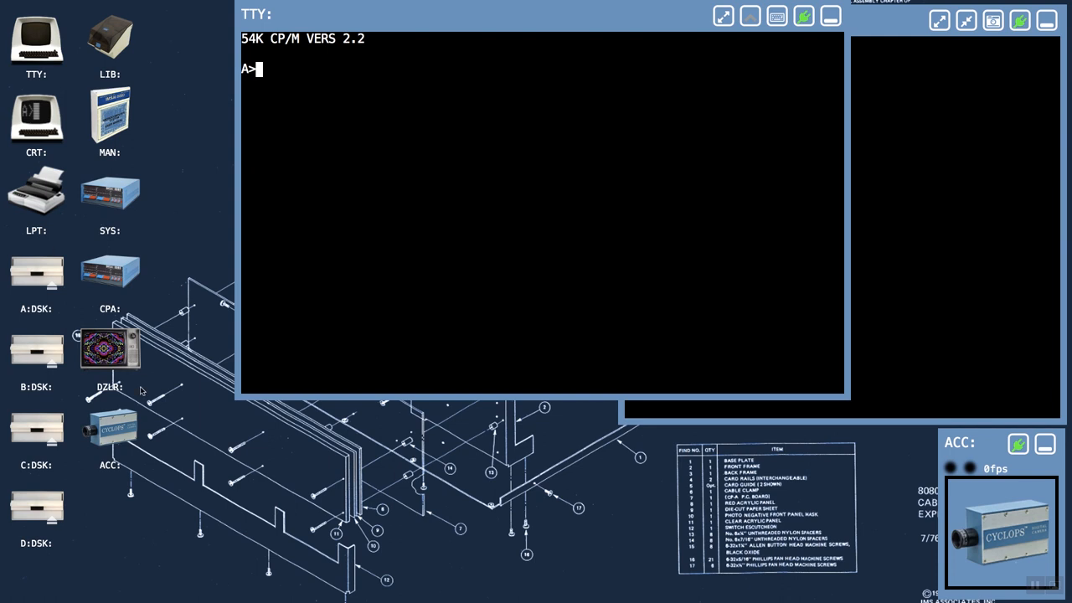
{"action": "mouse_move", "coordinate": [81, 491]}
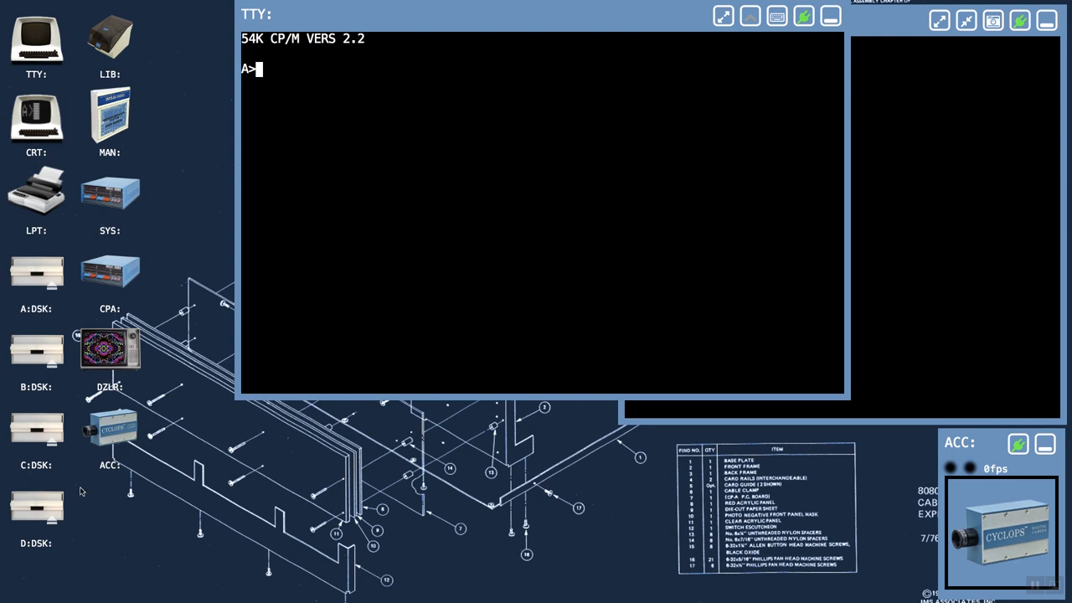
{"action": "mouse_move", "coordinate": [70, 386]}
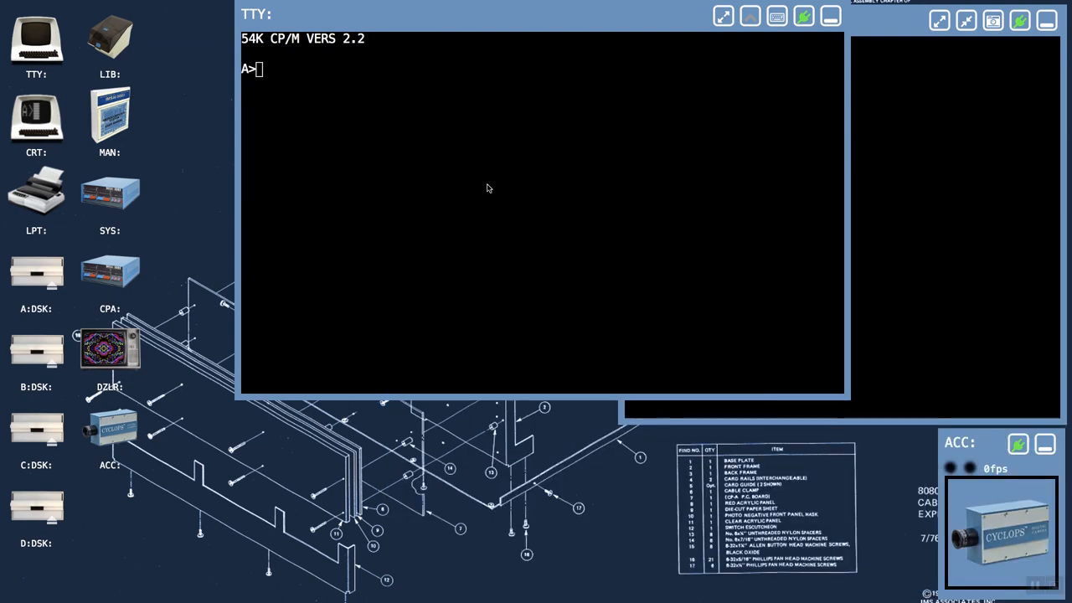
Step: Switch the TTY console to drive D with d: and list its files with dir
{"action": "type", "text": "d:"}
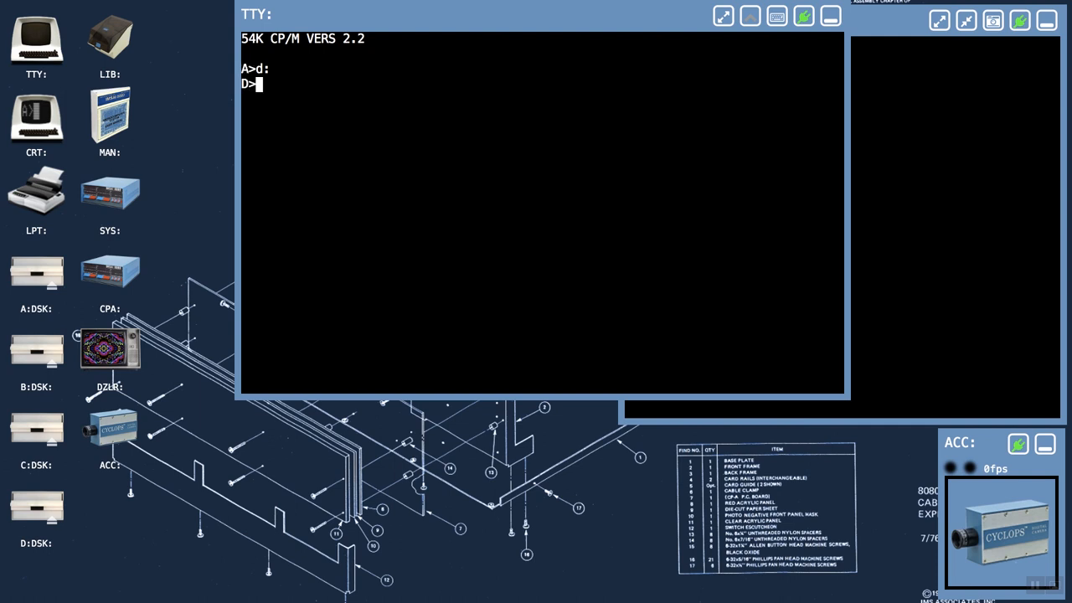
{"action": "type", "text": "dir"}
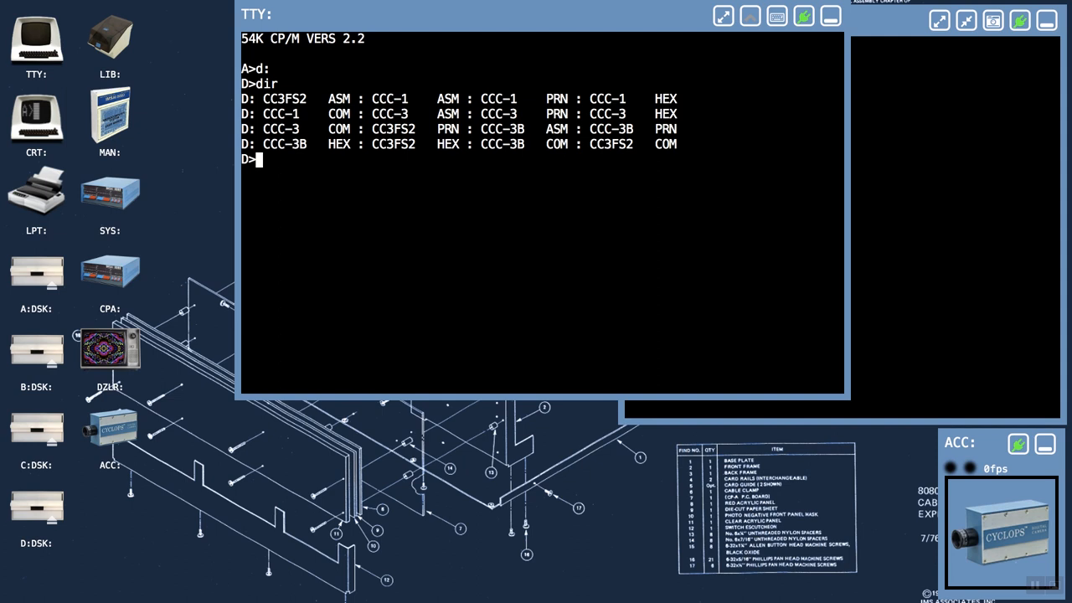
{"action": "mouse_move", "coordinate": [360, 158]}
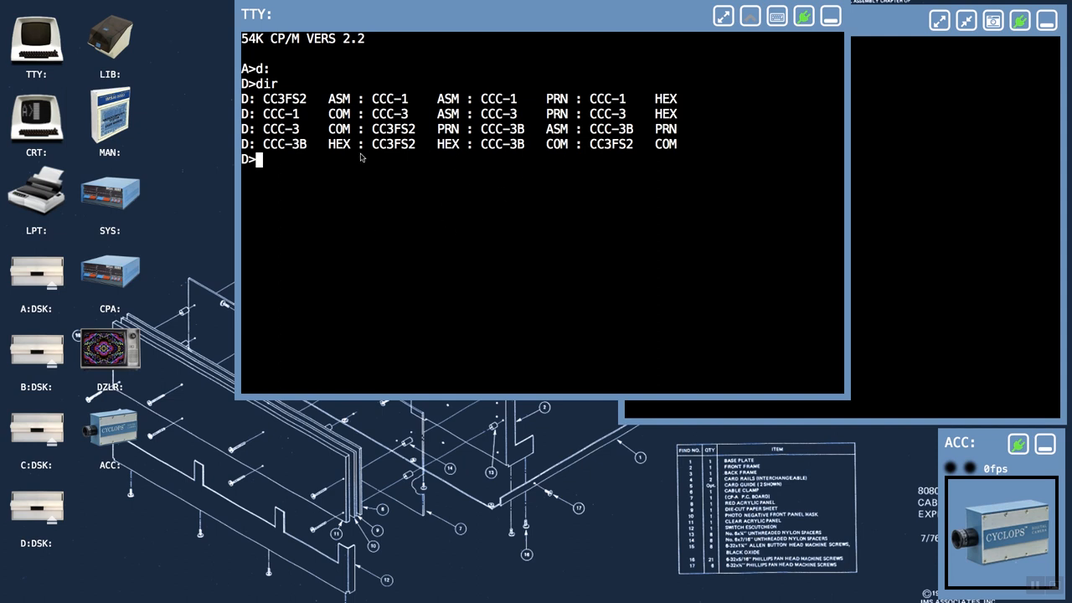
{"action": "mouse_move", "coordinate": [329, 206]}
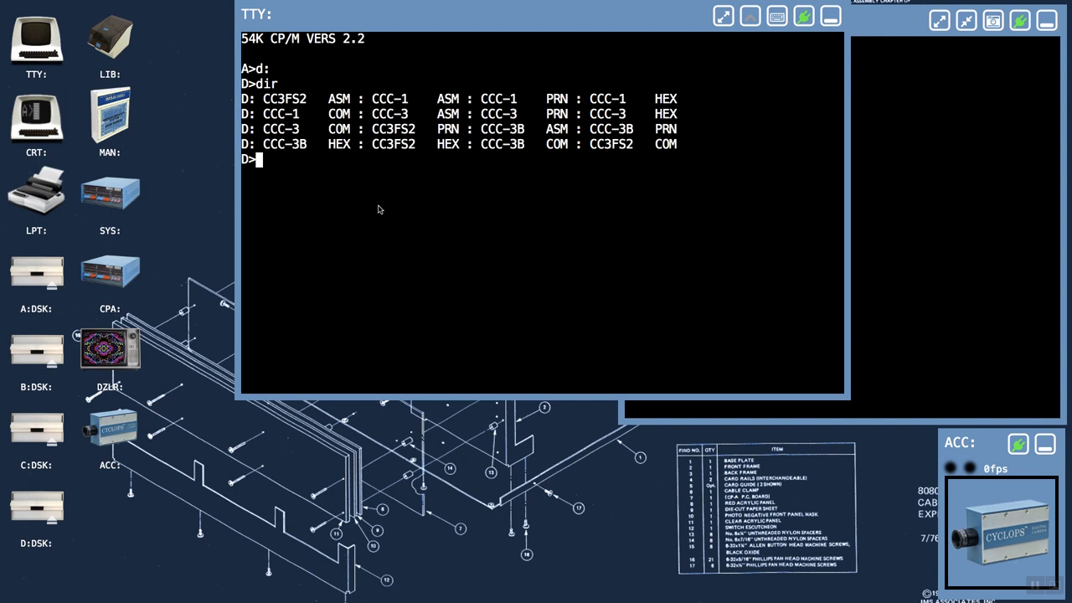
{"action": "mouse_move", "coordinate": [385, 214]}
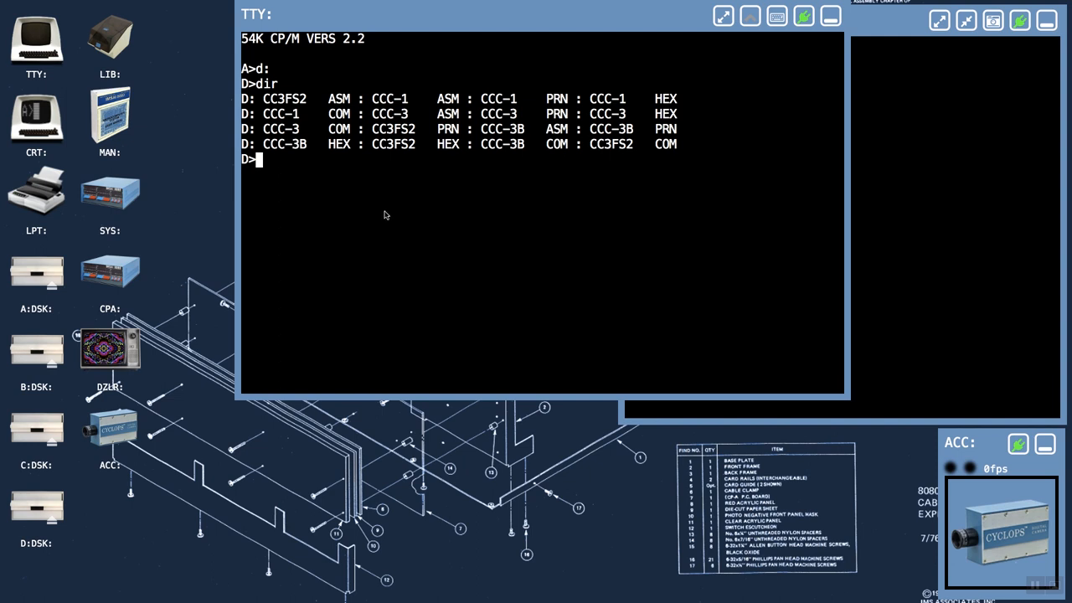
{"action": "type", "text": "ccc"}
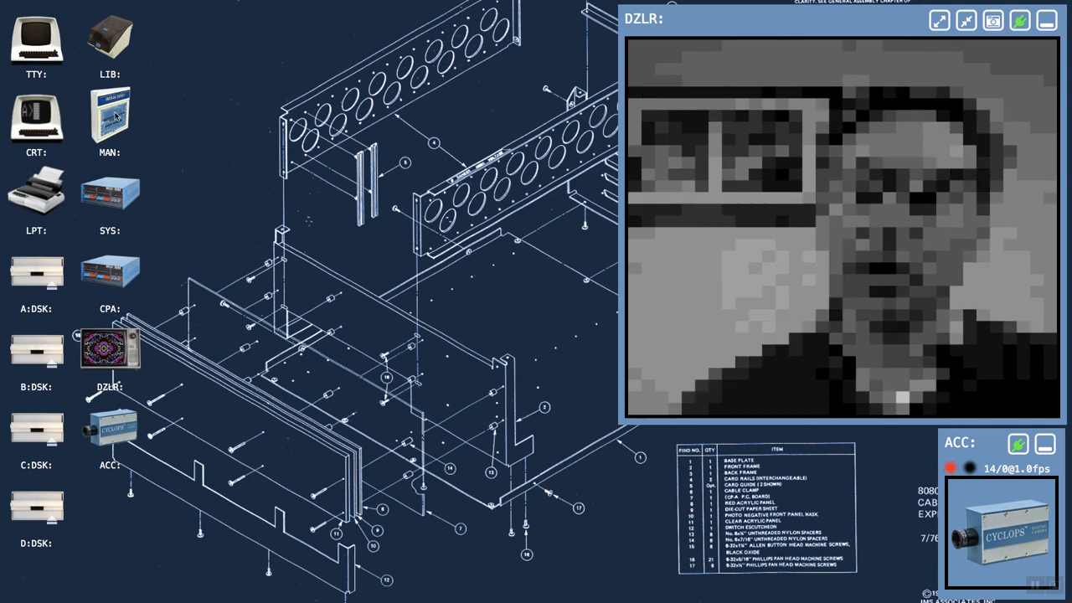
Step: Open the MAN window listing the Cromemco and CP/M manual PDFs
{"action": "double_click", "coordinate": [109, 118]}
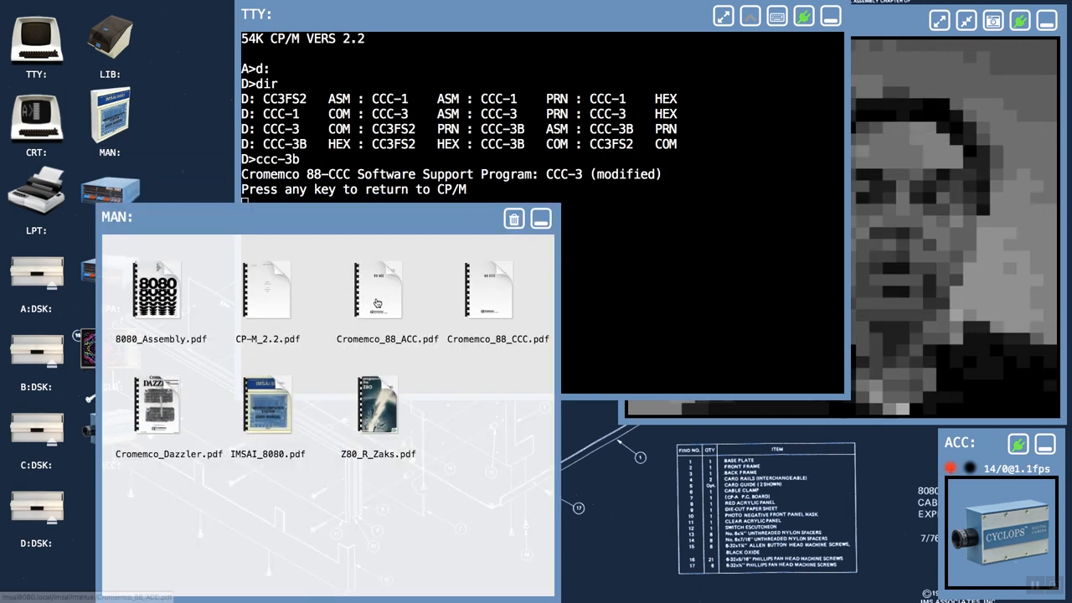
Step: Open Cromemco_88_ACC.pdf and scroll to its General Technical Description page
{"action": "double_click", "coordinate": [377, 291]}
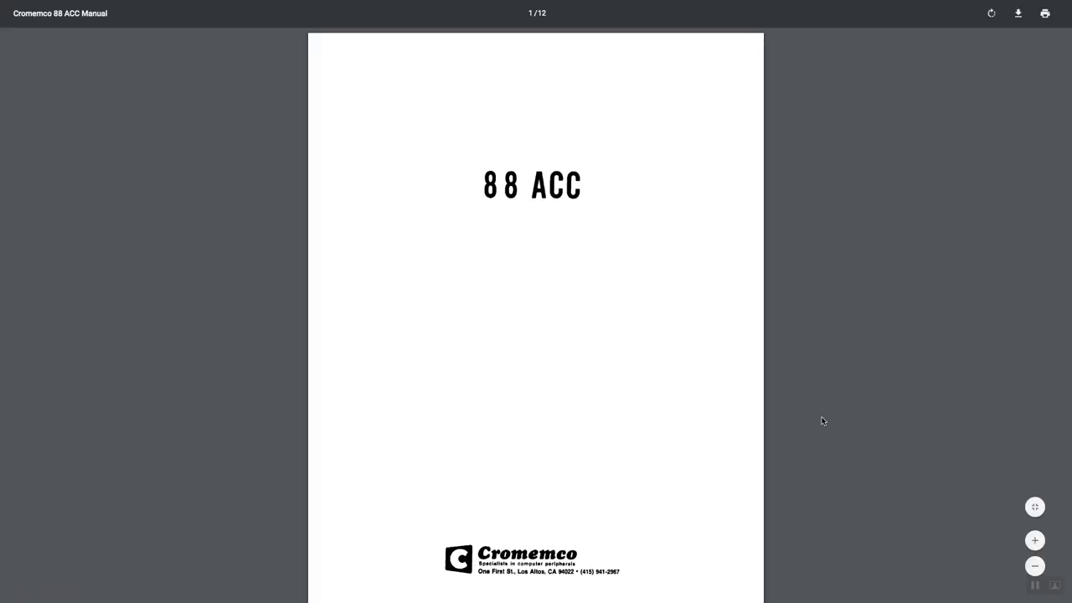
{"action": "scroll", "scroll_direction": "down", "scroll_amount": 3}
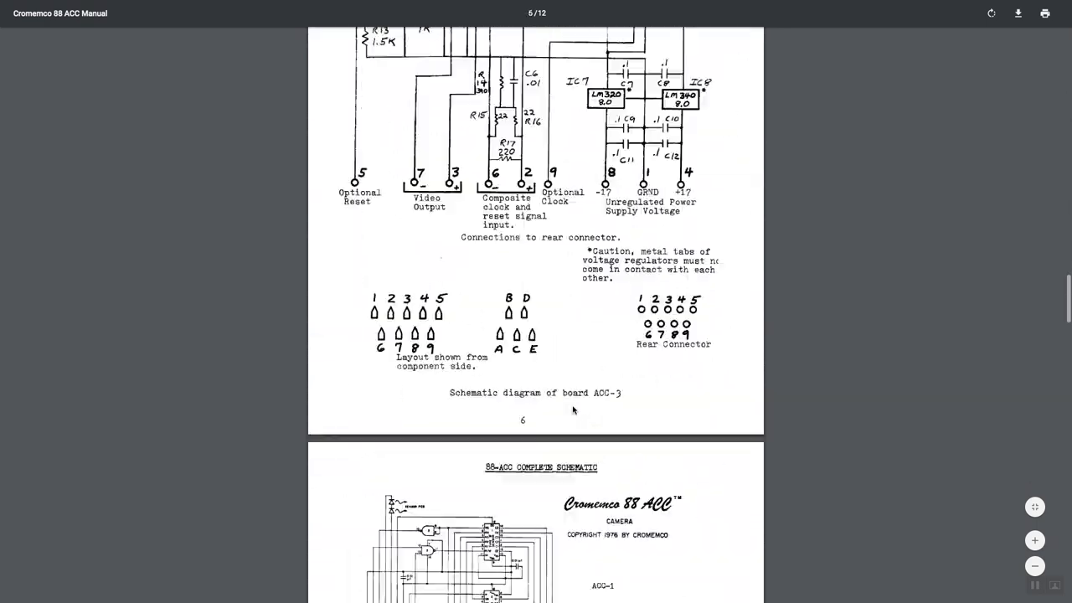
{"action": "scroll", "scroll_direction": "down", "scroll_amount": 3}
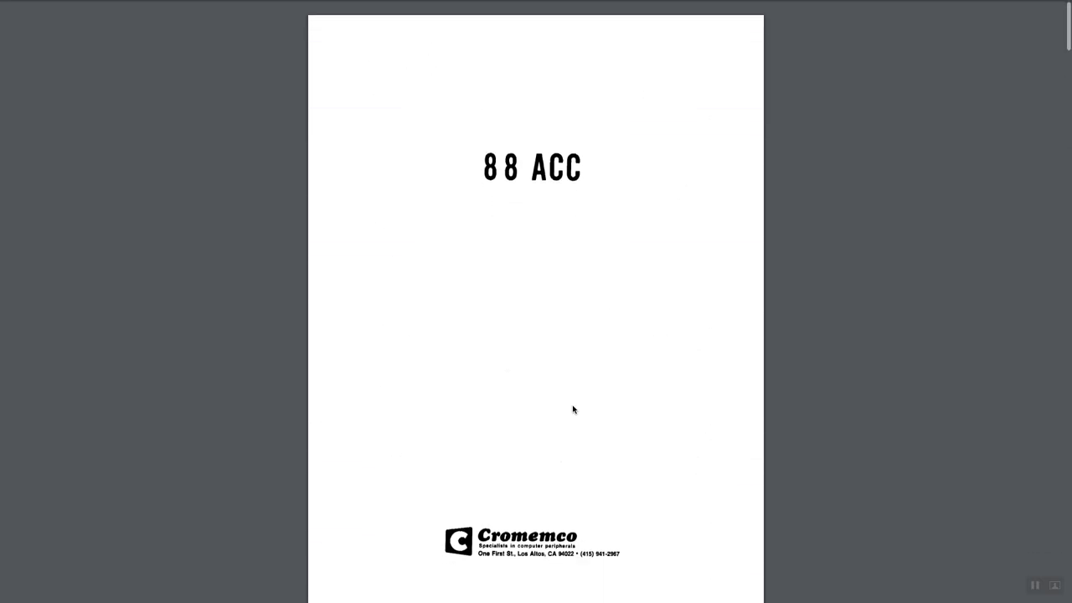
{"action": "scroll", "scroll_direction": "down", "scroll_amount": 3}
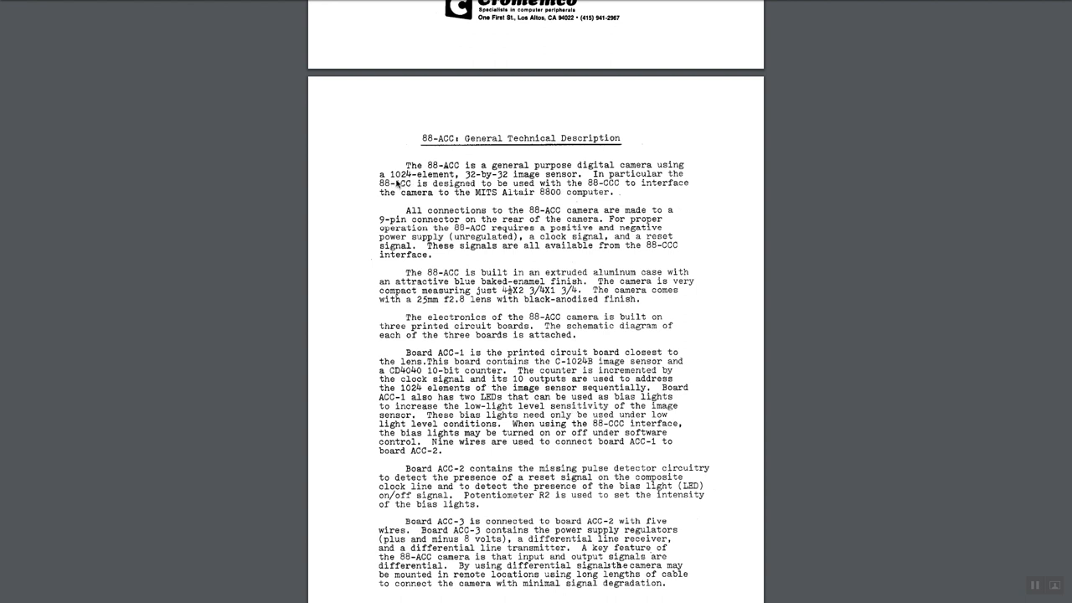
{"action": "mouse_move", "coordinate": [536, 186]}
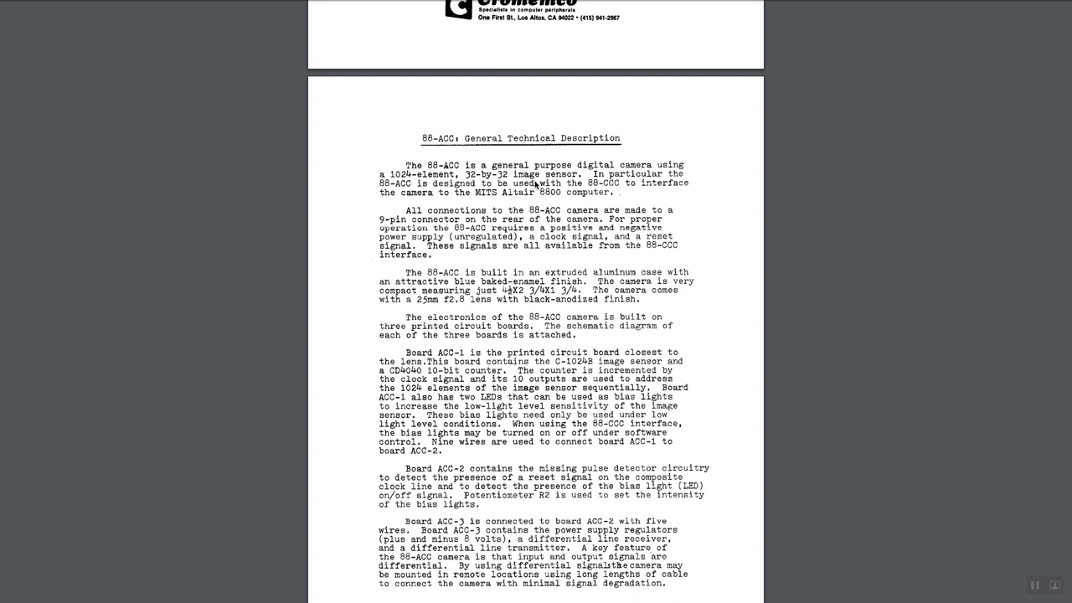
{"action": "mouse_move", "coordinate": [452, 264]}
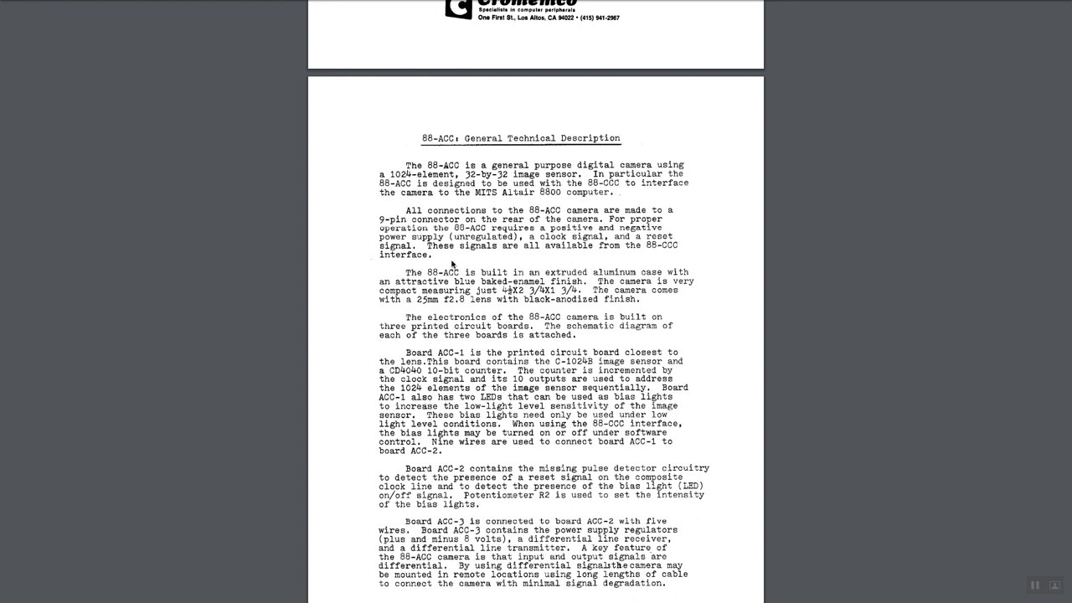
{"action": "mouse_move", "coordinate": [465, 281]}
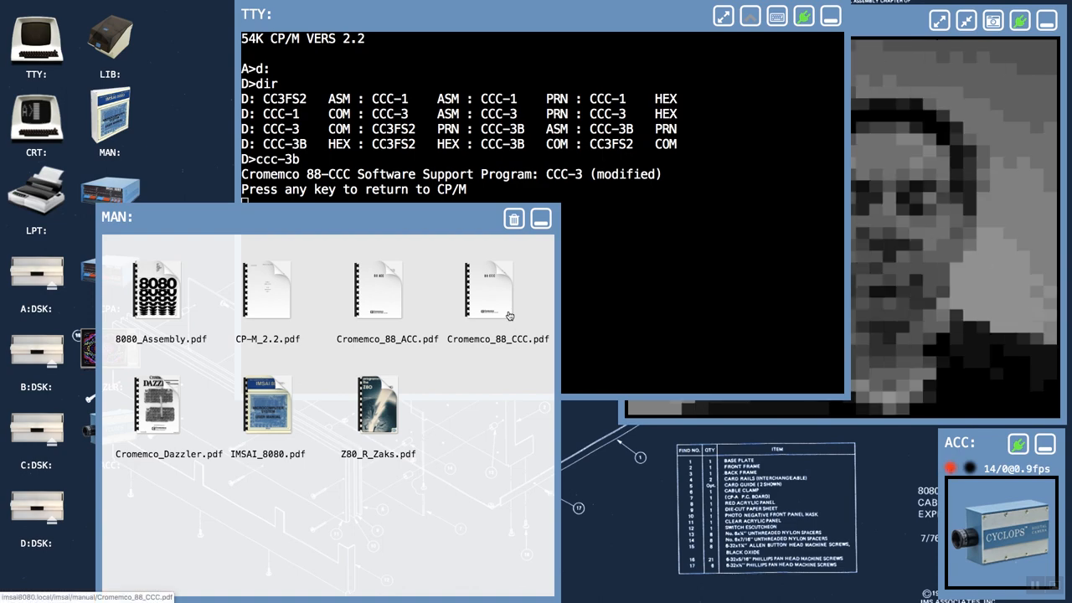
Step: Open Cromemco_88_CCC.pdf from the manuals window
{"action": "double_click", "coordinate": [489, 289]}
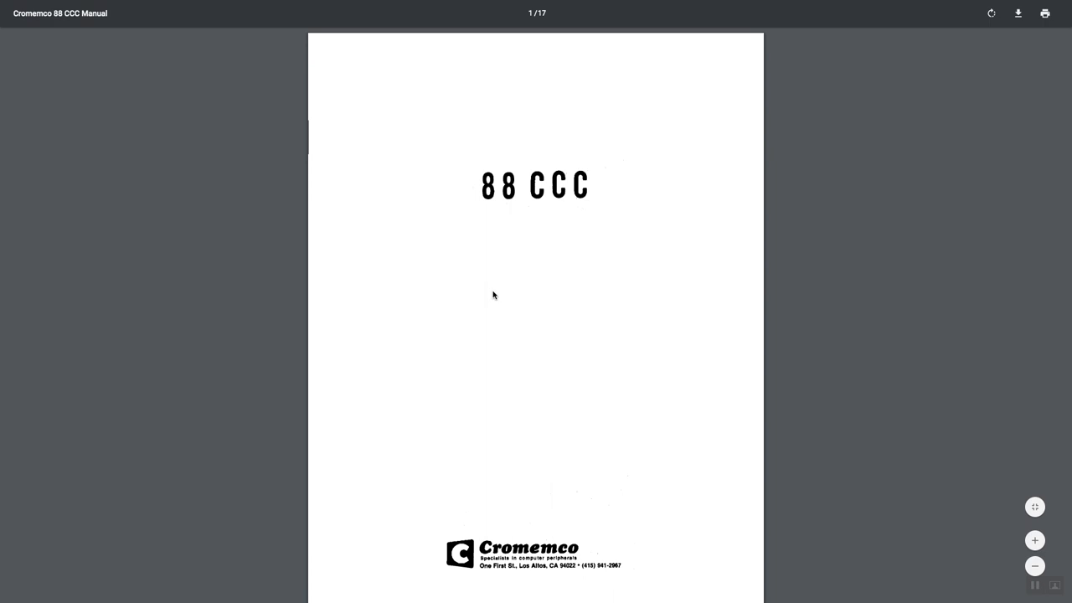
Step: Scroll the CCC manual to the Introduction, Assembly and CCC-1 software sections
{"action": "scroll", "scroll_direction": "down", "scroll_amount": 3}
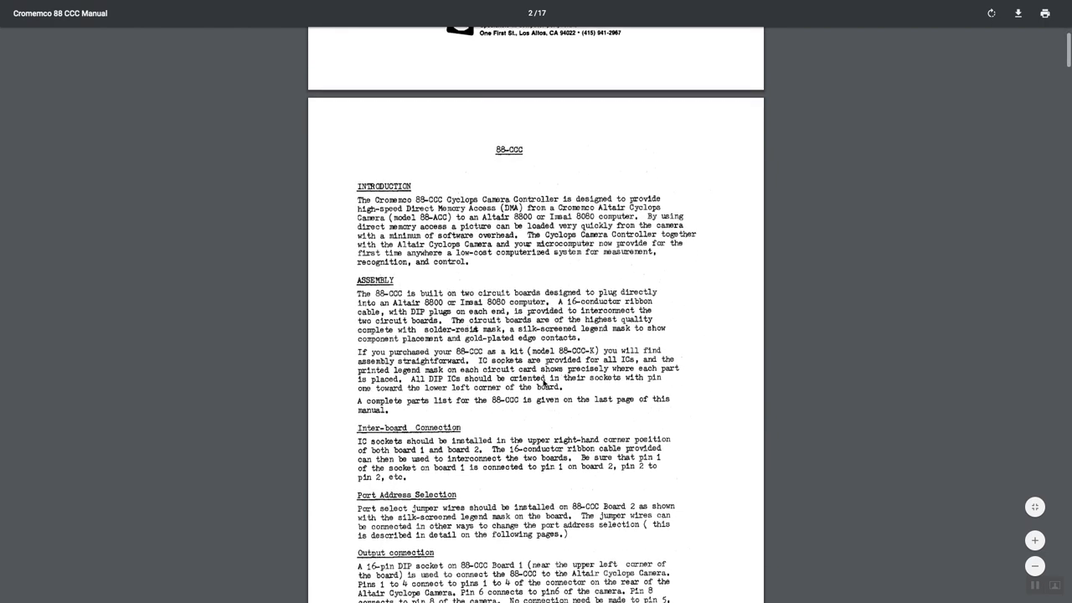
{"action": "scroll", "scroll_direction": "down", "scroll_amount": 3}
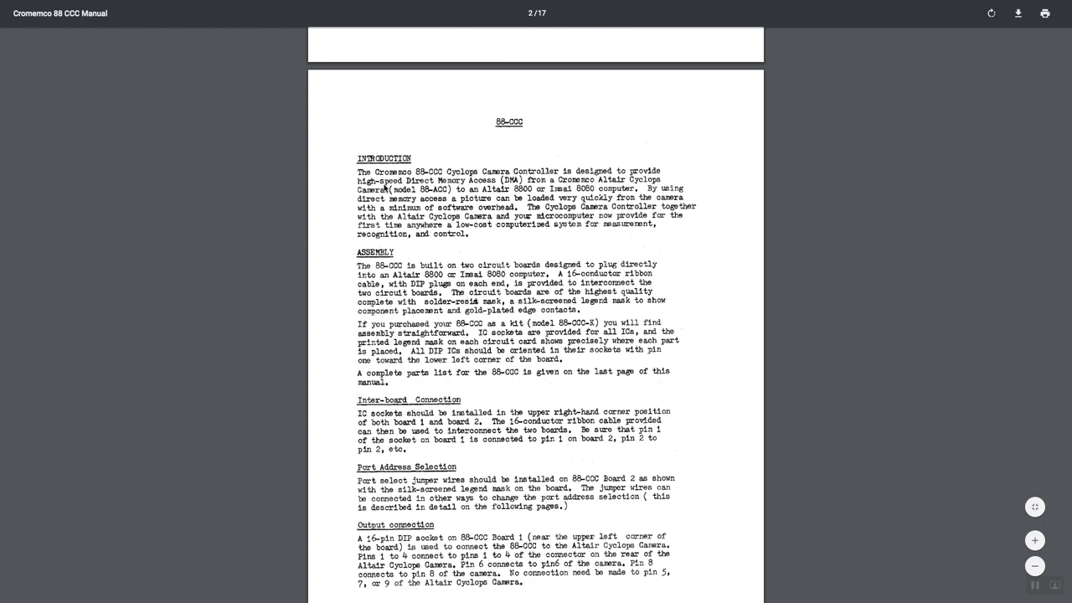
{"action": "mouse_move", "coordinate": [602, 229]}
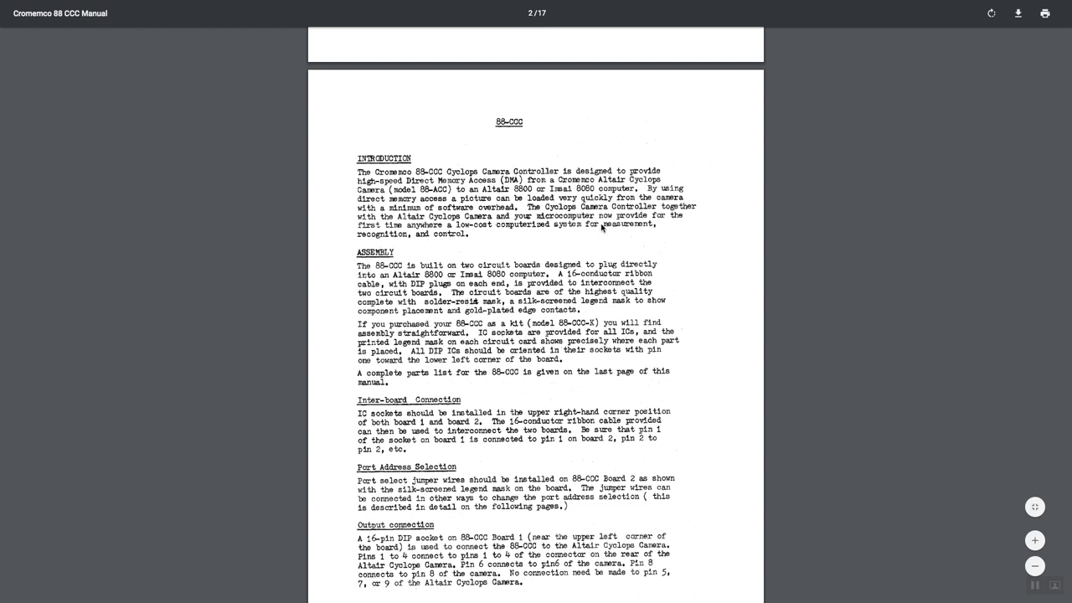
{"action": "mouse_move", "coordinate": [680, 192]}
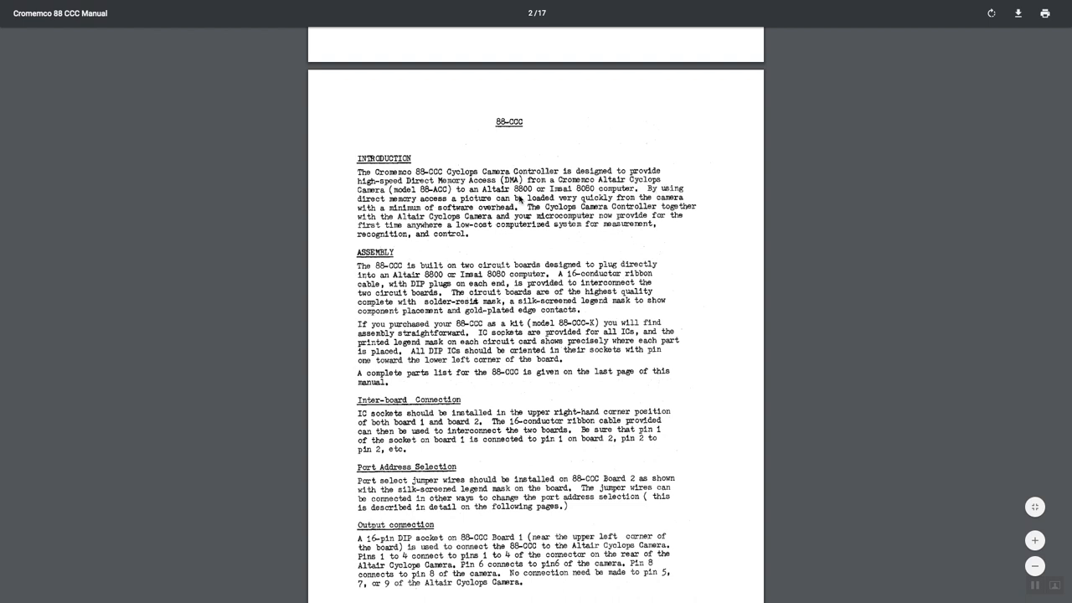
{"action": "scroll", "scroll_direction": "down", "scroll_amount": 3}
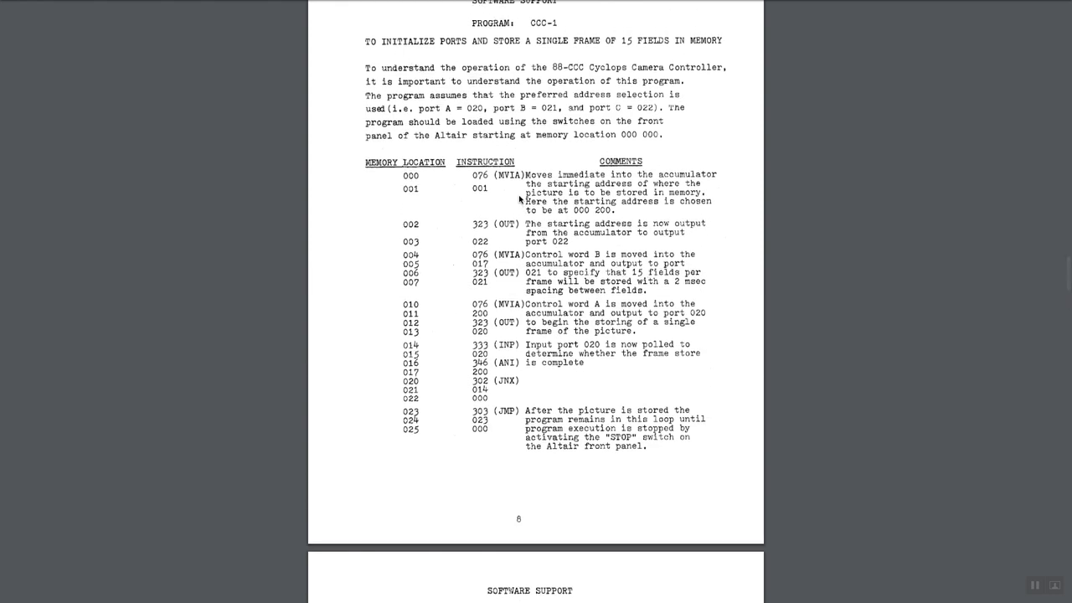
Step: Scroll the CCC manual to page 13, the continued CCC-3 software listing
{"action": "scroll", "scroll_direction": "down", "scroll_amount": 3}
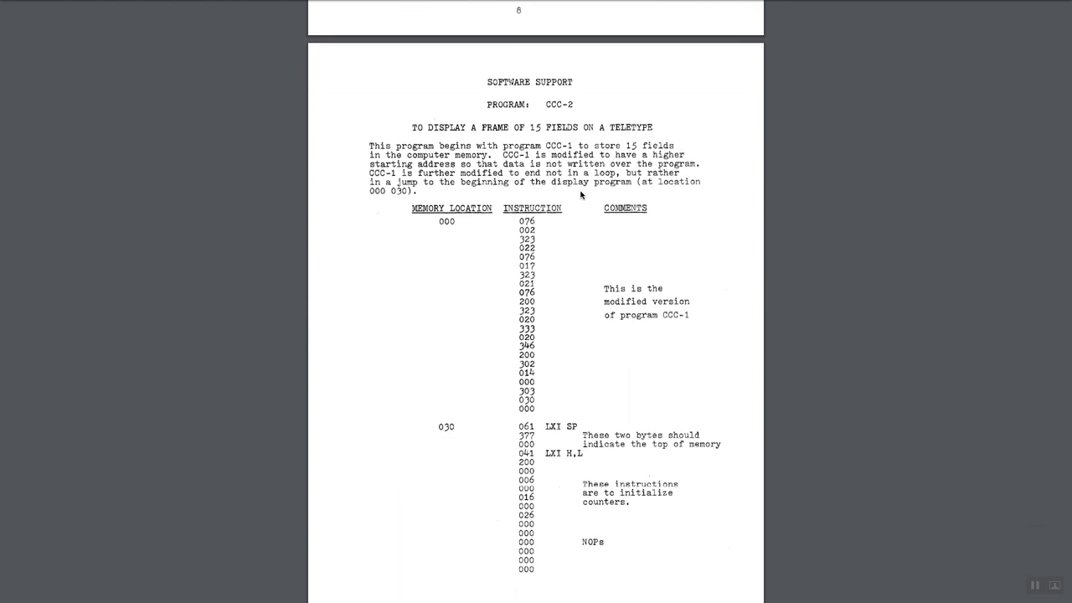
{"action": "mouse_move", "coordinate": [539, 188]}
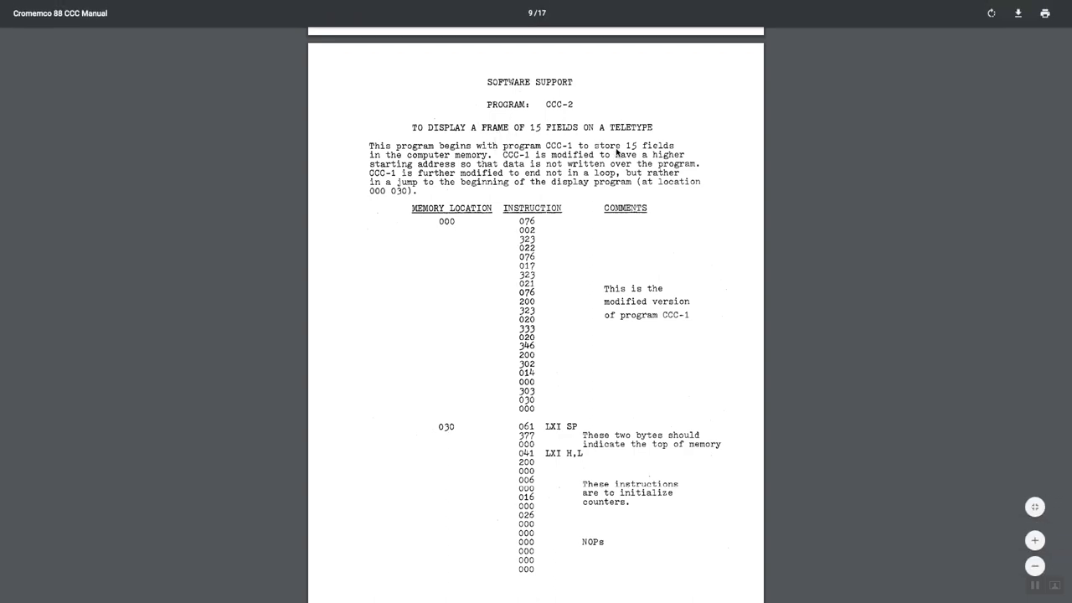
{"action": "scroll", "scroll_direction": "down", "scroll_amount": 3}
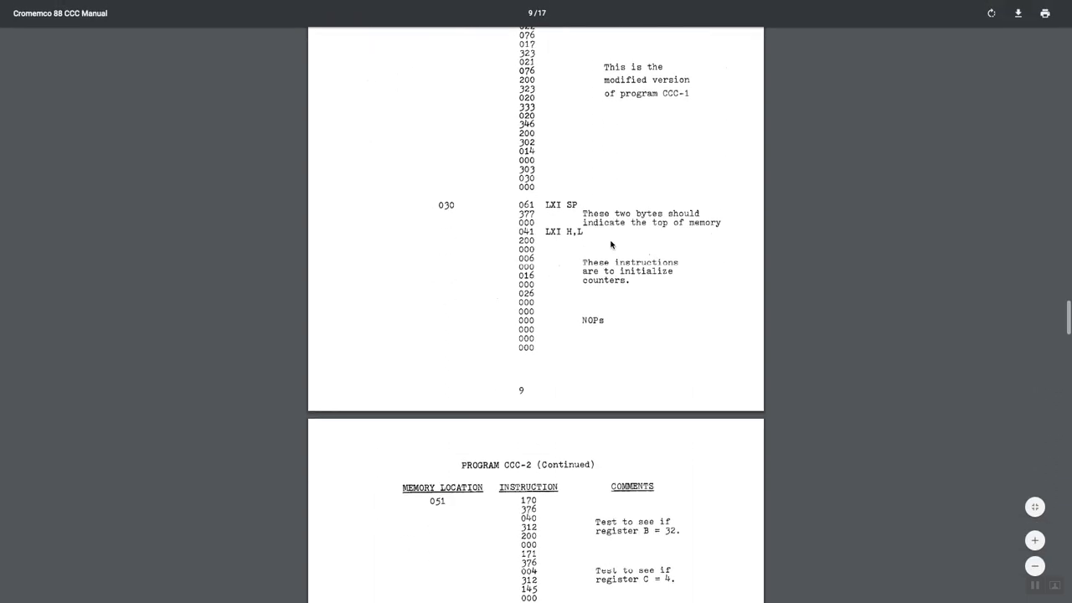
{"action": "scroll", "scroll_direction": "down", "scroll_amount": 3}
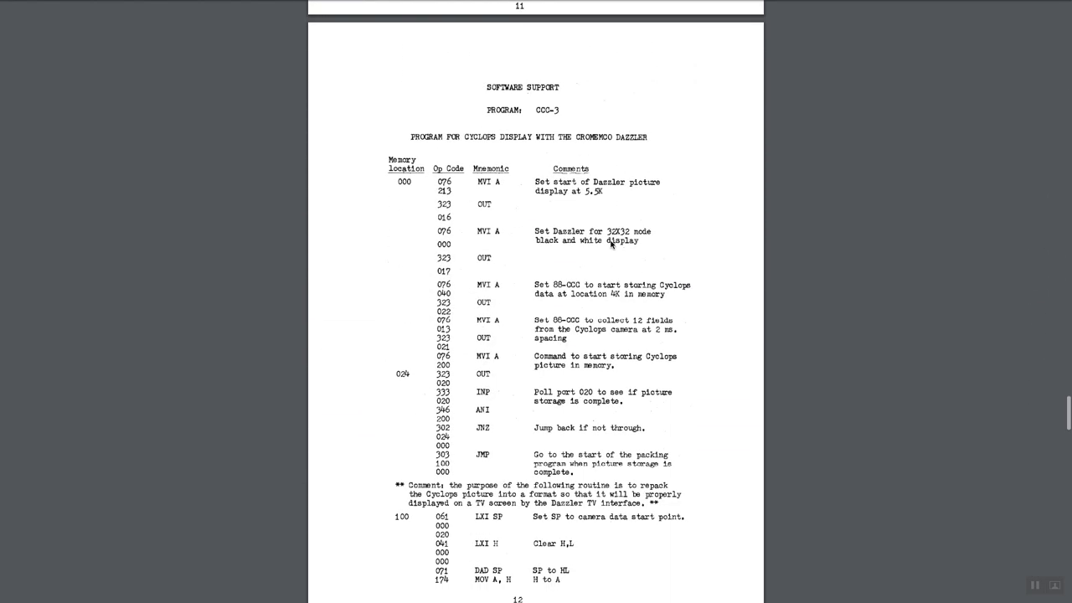
{"action": "scroll", "scroll_direction": "down", "scroll_amount": 3}
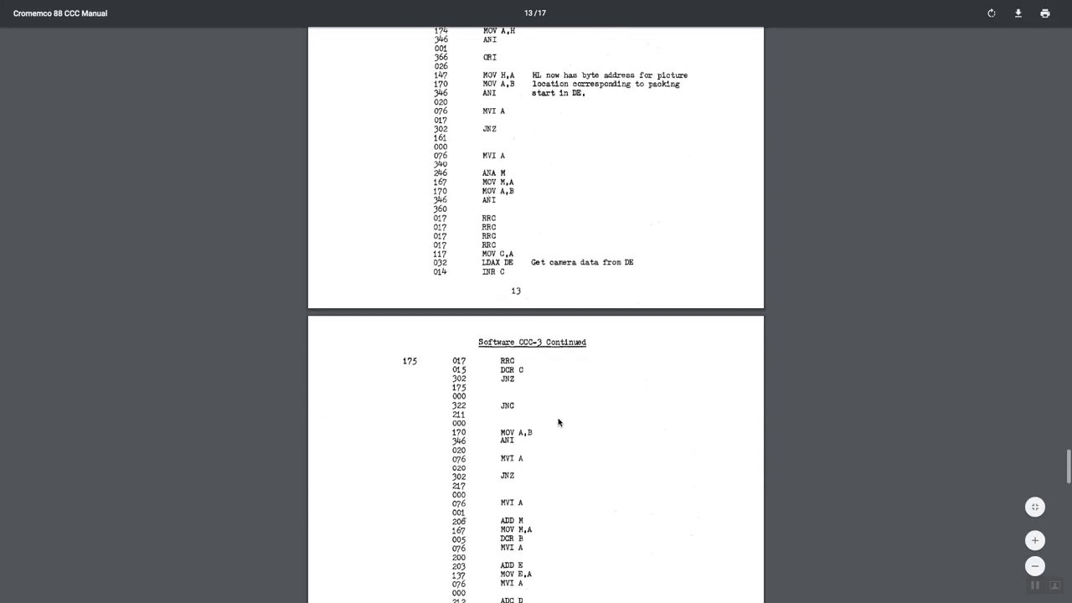
{"action": "scroll", "scroll_direction": "down", "scroll_amount": 3}
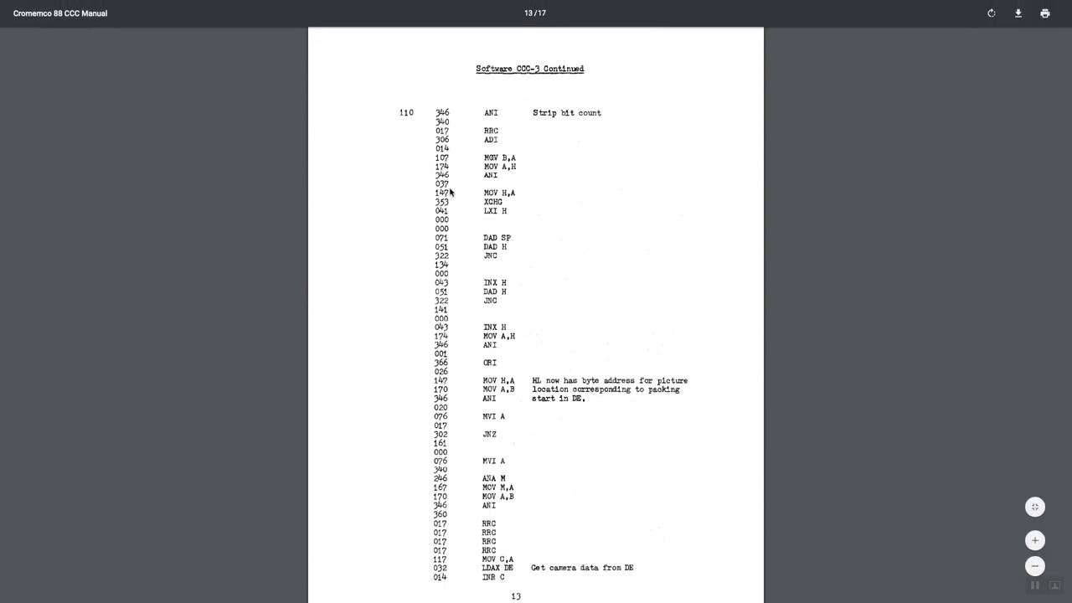
{"action": "mouse_move", "coordinate": [322, 245]}
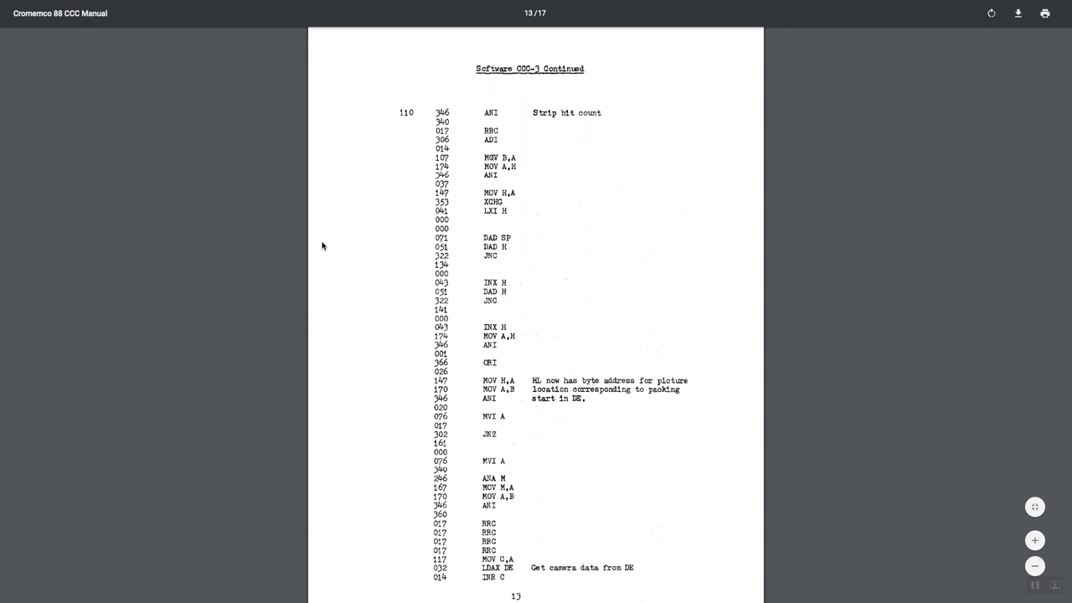
{"action": "mouse_move", "coordinate": [156, 76]}
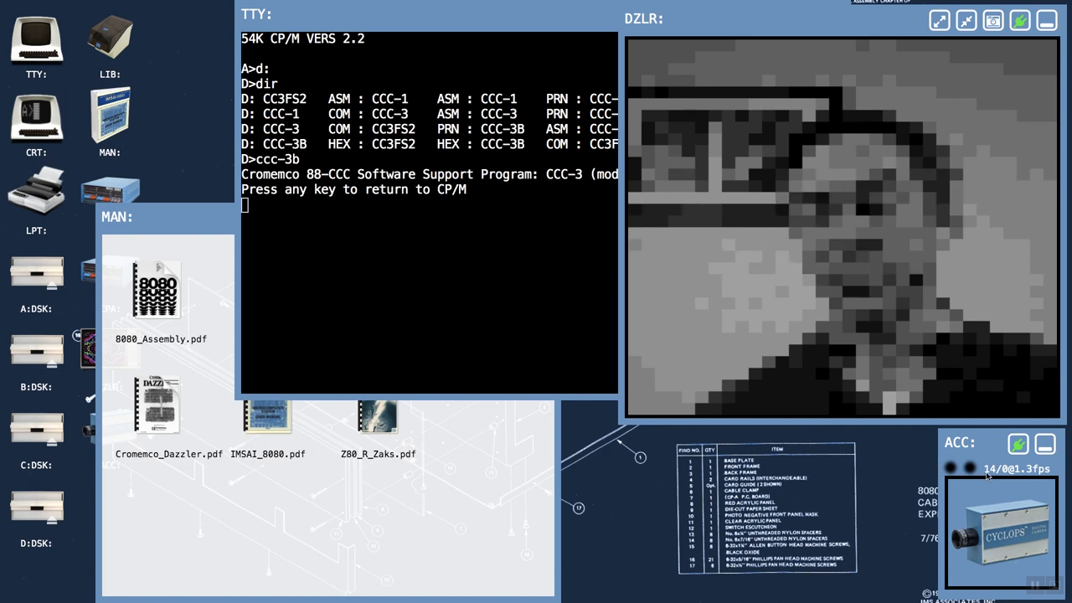
{"action": "left_click", "coordinate": [950, 467]}
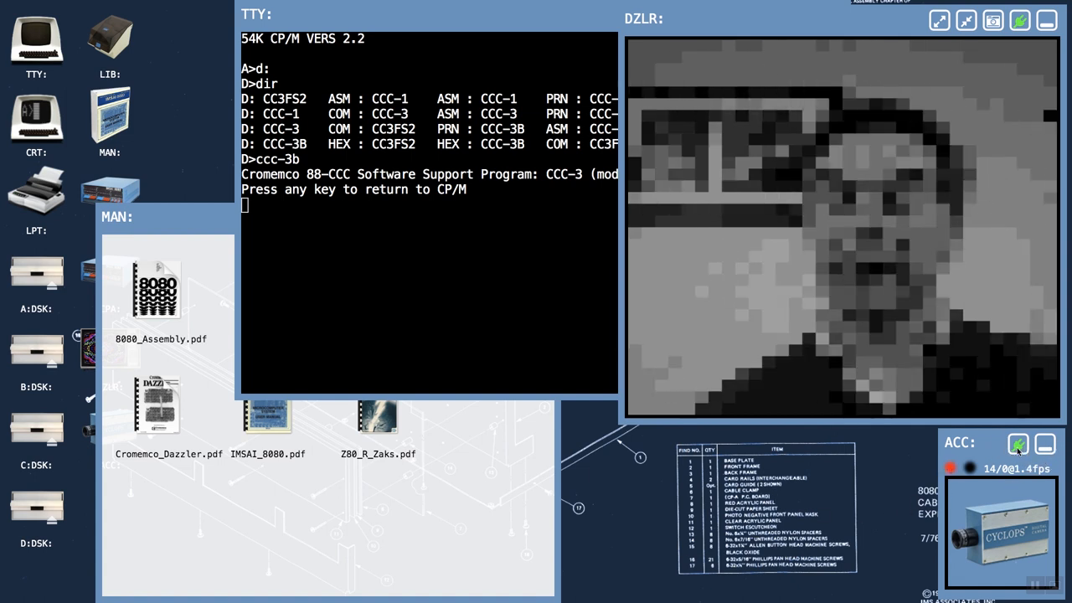
Step: Disconnect the ACC camera and reconnect it, confirming OK on both prompts
{"action": "left_click", "coordinate": [1018, 445]}
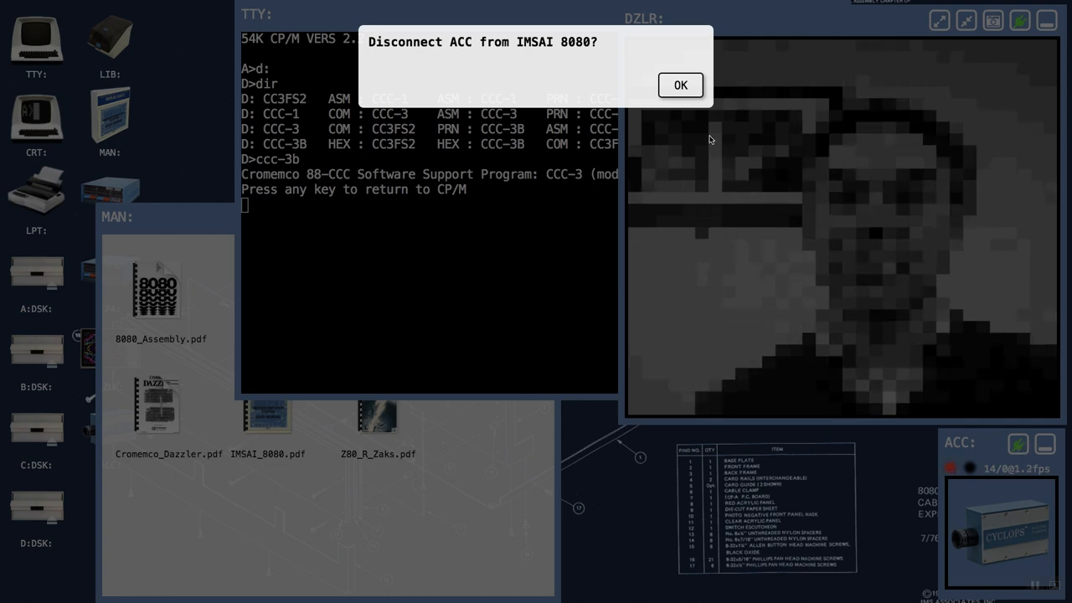
{"action": "left_click", "coordinate": [680, 84]}
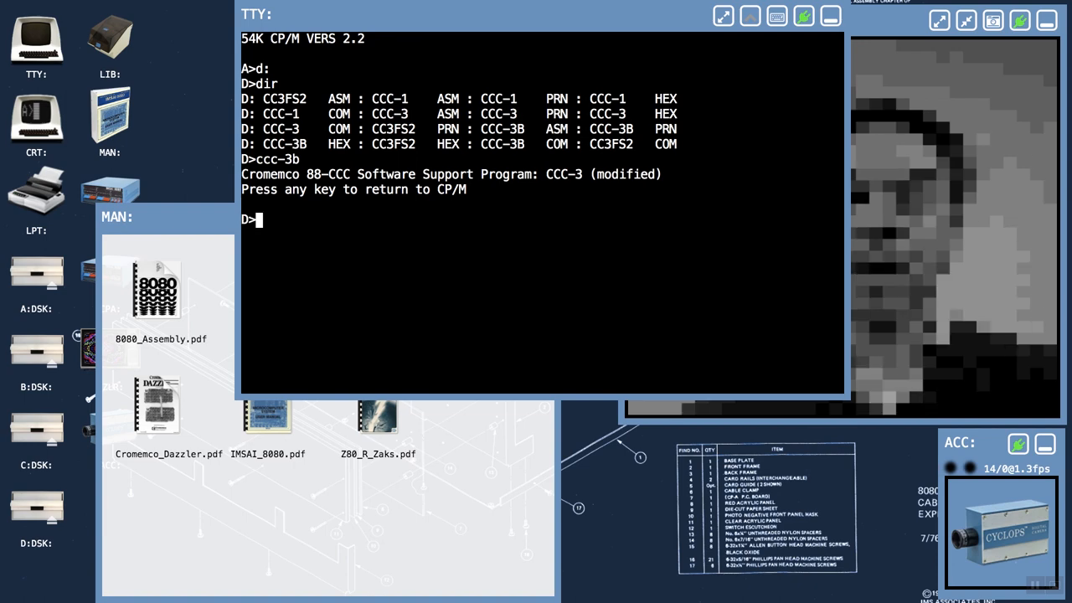
{"action": "left_click", "coordinate": [1018, 443]}
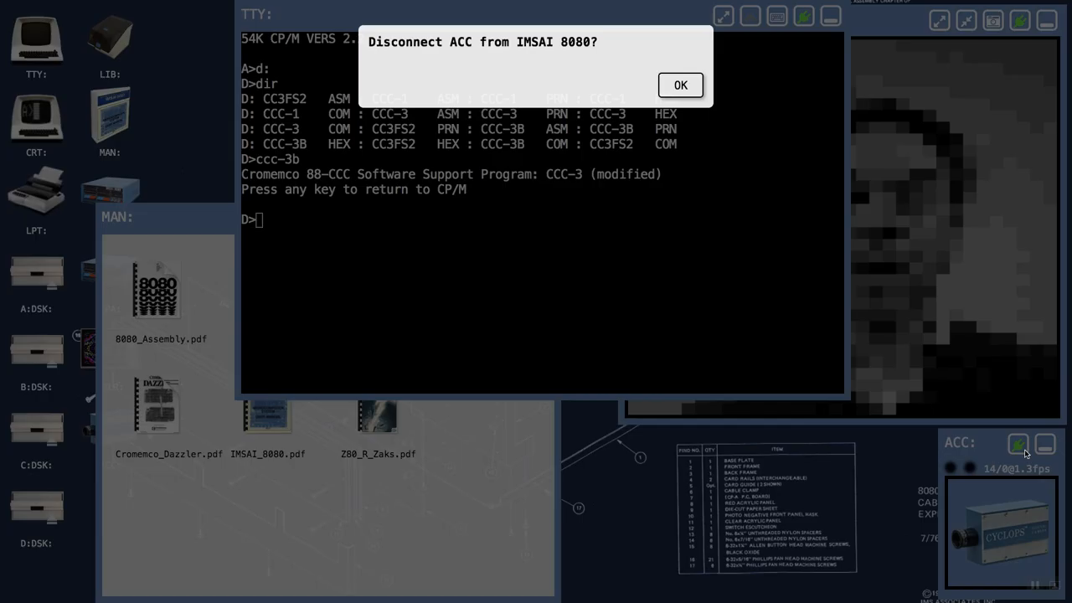
{"action": "left_click", "coordinate": [680, 84]}
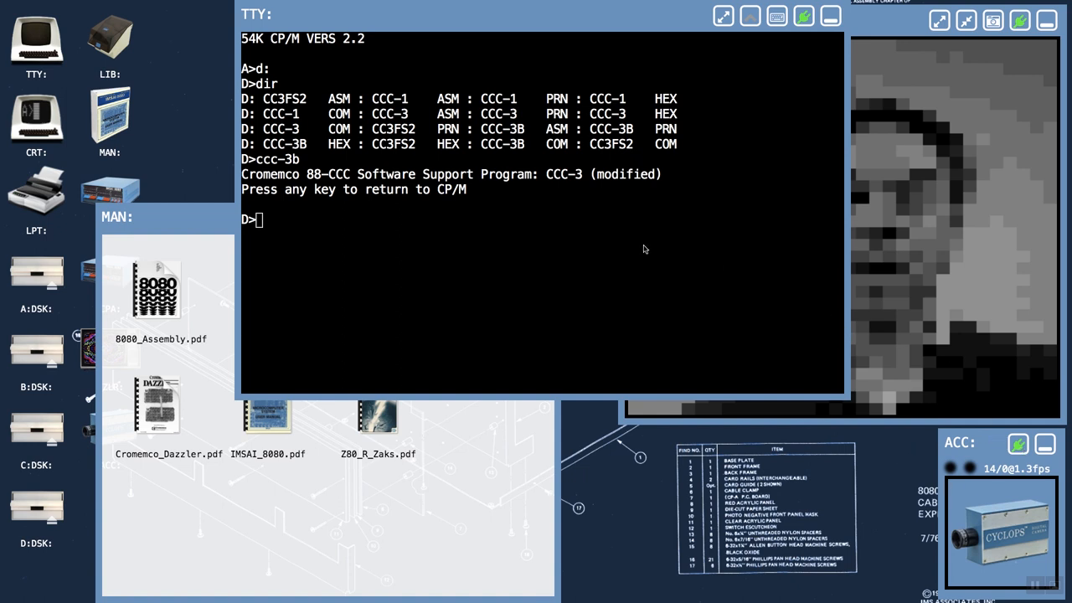
{"action": "mouse_move", "coordinate": [669, 324]}
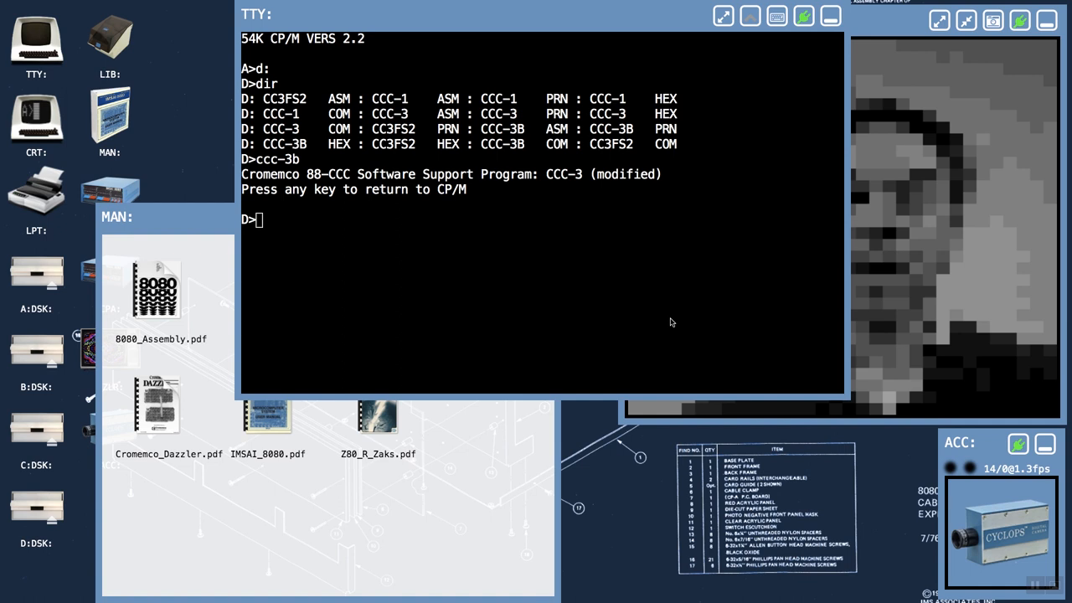
{"action": "mouse_move", "coordinate": [947, 449]}
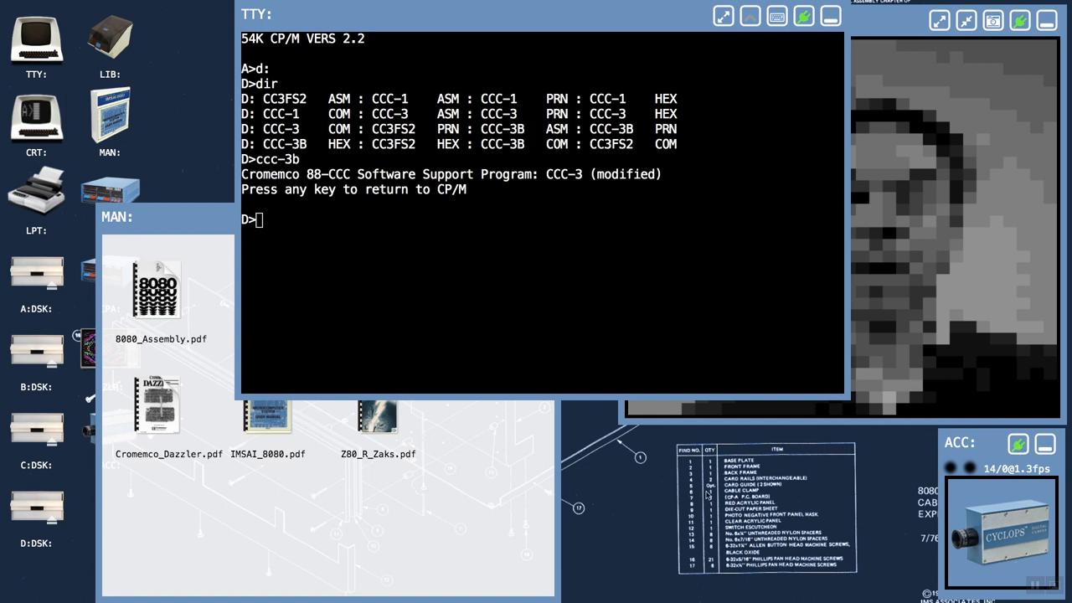
{"action": "mouse_move", "coordinate": [588, 488]}
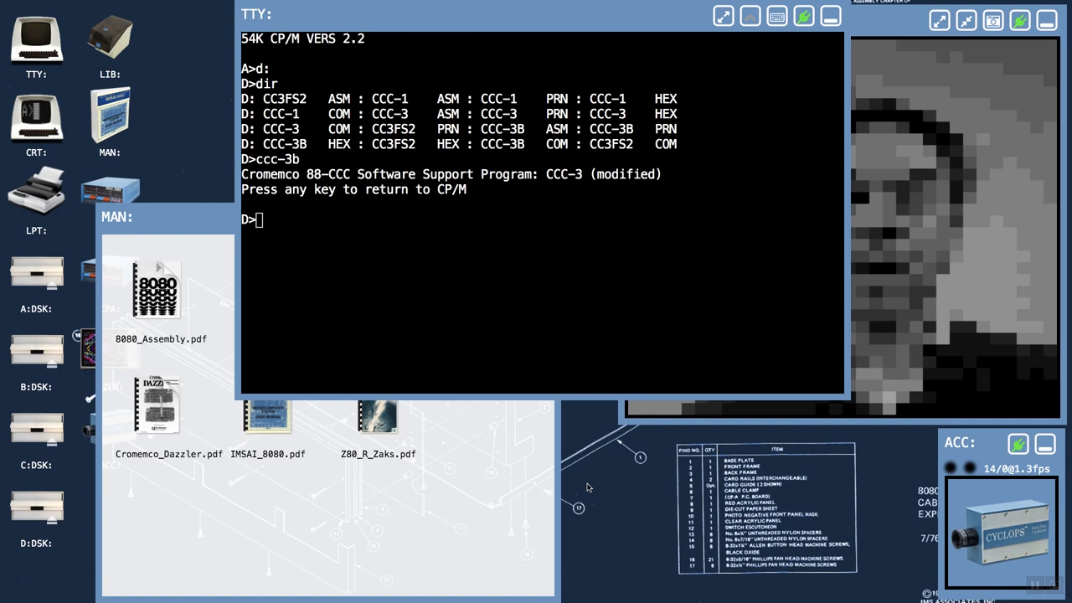
{"action": "mouse_move", "coordinate": [308, 432]}
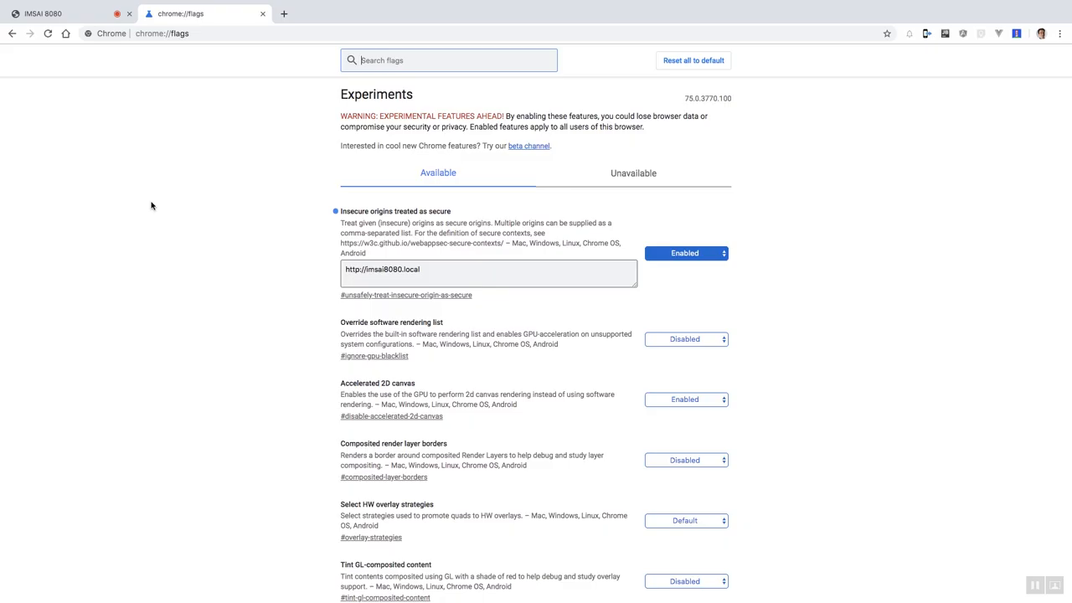
{"action": "mouse_move", "coordinate": [264, 233]}
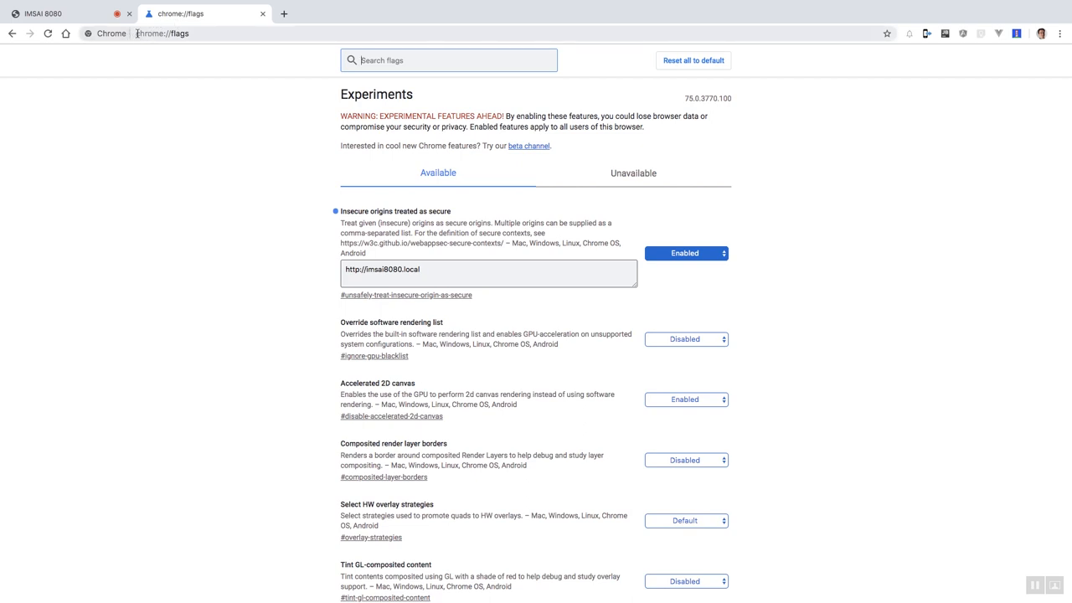
{"action": "mouse_move", "coordinate": [163, 45]}
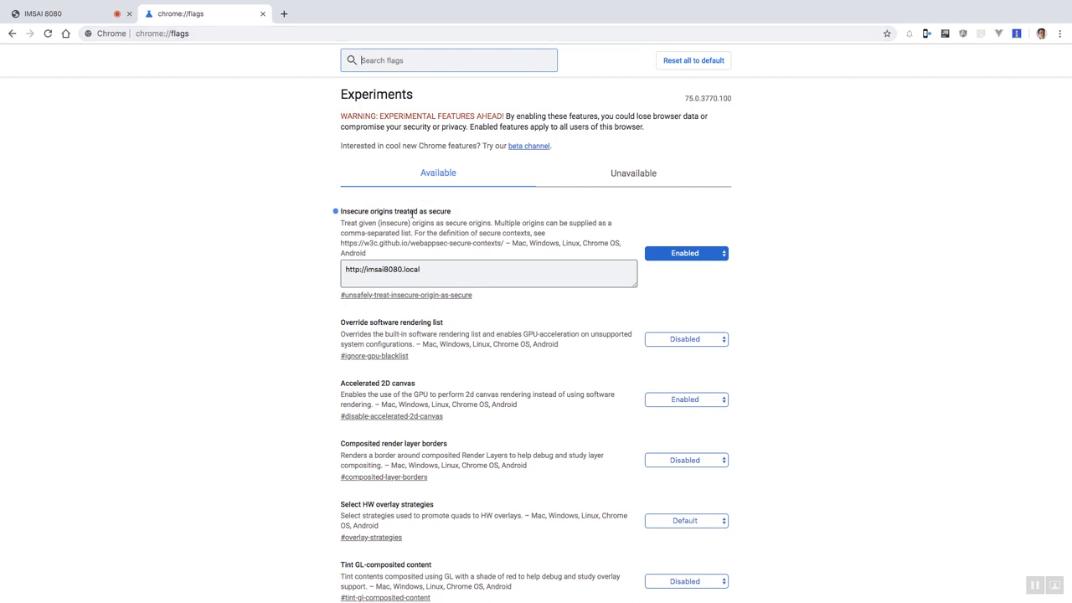
{"action": "scroll", "scroll_direction": "down", "scroll_amount": 3}
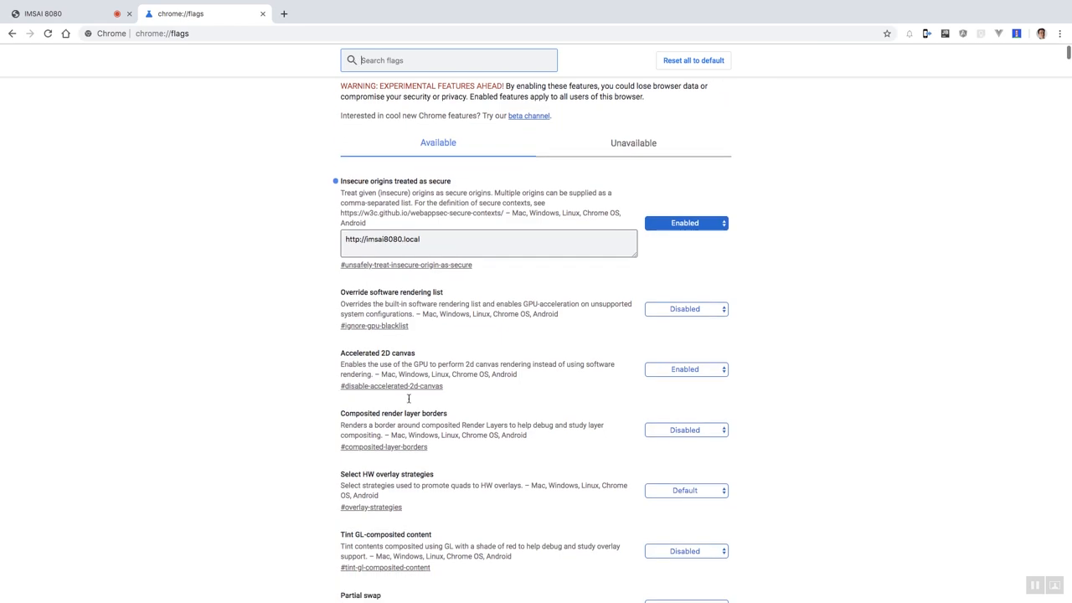
{"action": "scroll", "scroll_direction": "down", "scroll_amount": 3}
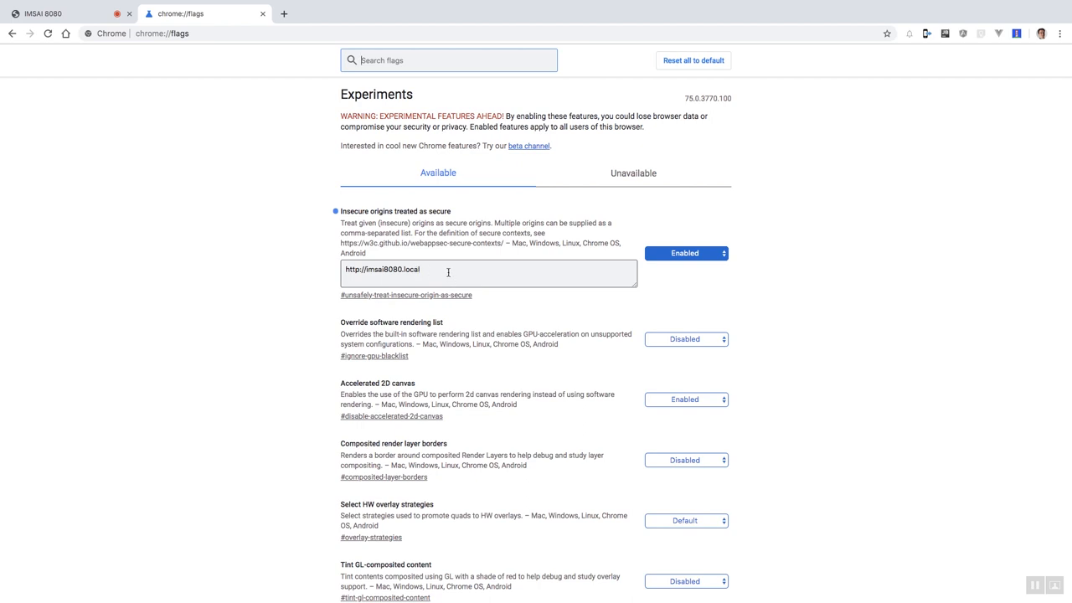
{"action": "mouse_move", "coordinate": [447, 273]}
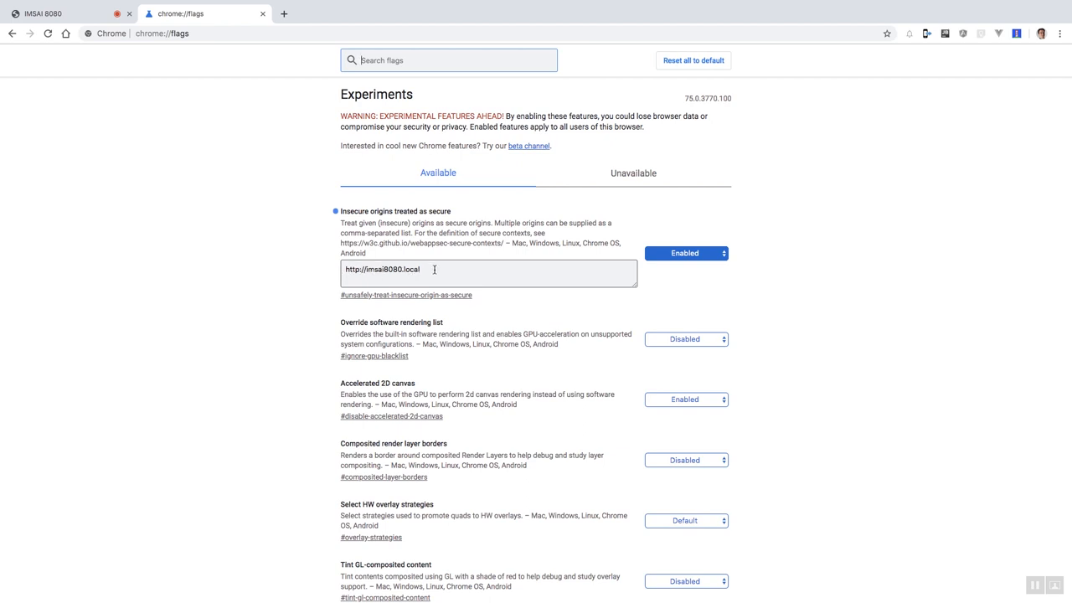
{"action": "left_click", "coordinate": [489, 273]}
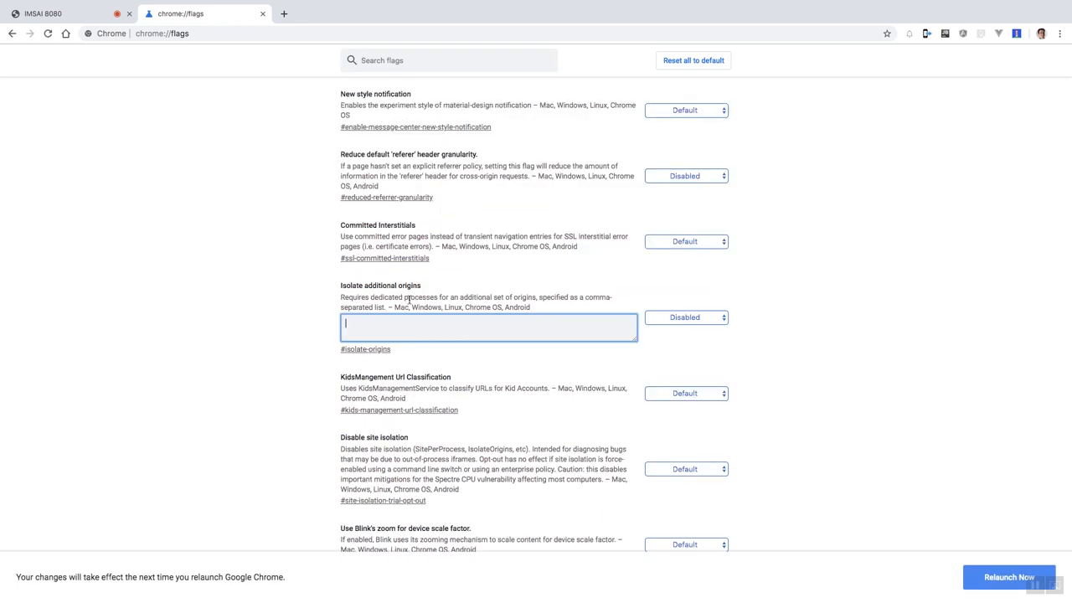
{"action": "scroll", "scroll_direction": "down", "scroll_amount": 3}
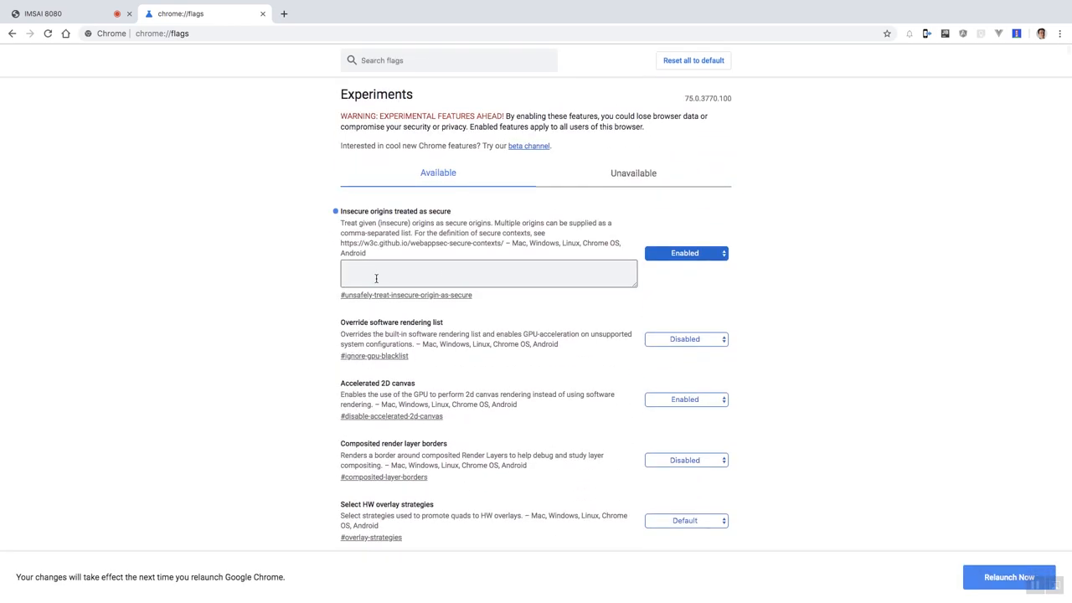
{"action": "left_click", "coordinate": [433, 273]}
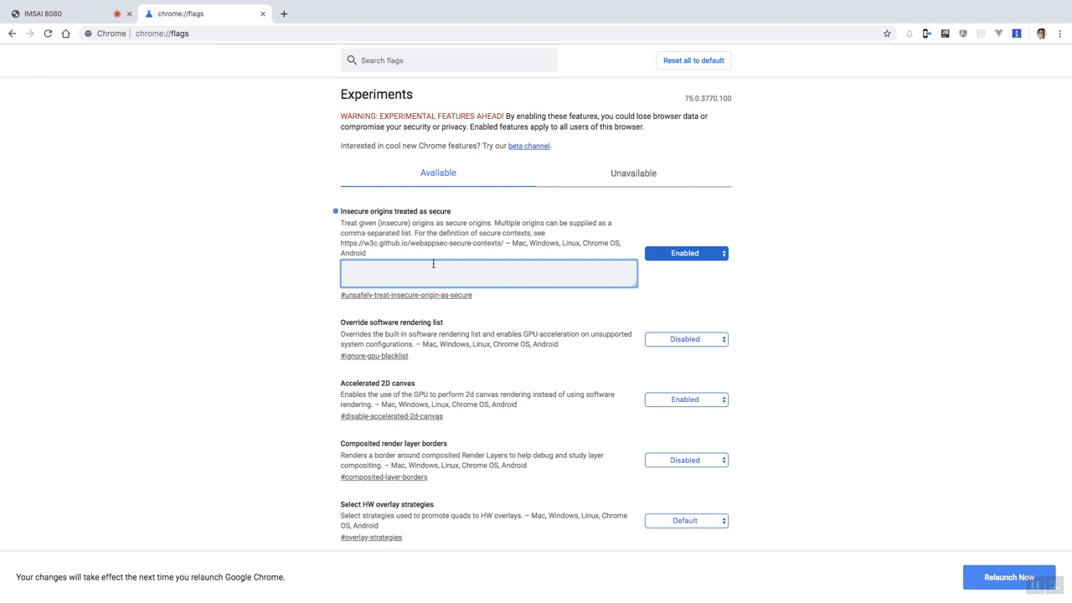
{"action": "type", "text": "http://imsai8080.local"}
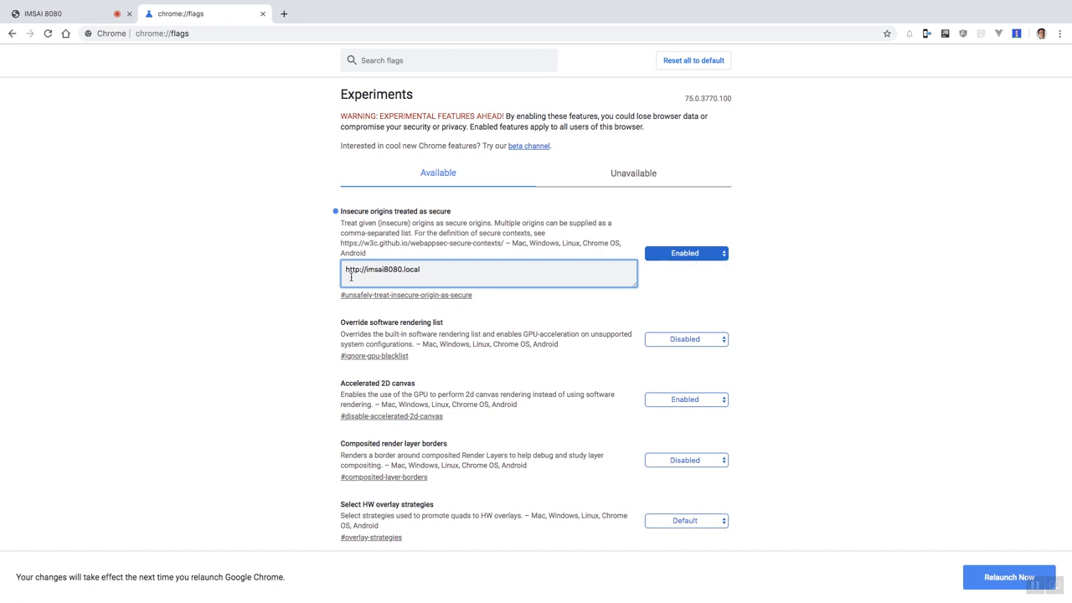
{"action": "mouse_move", "coordinate": [455, 270]}
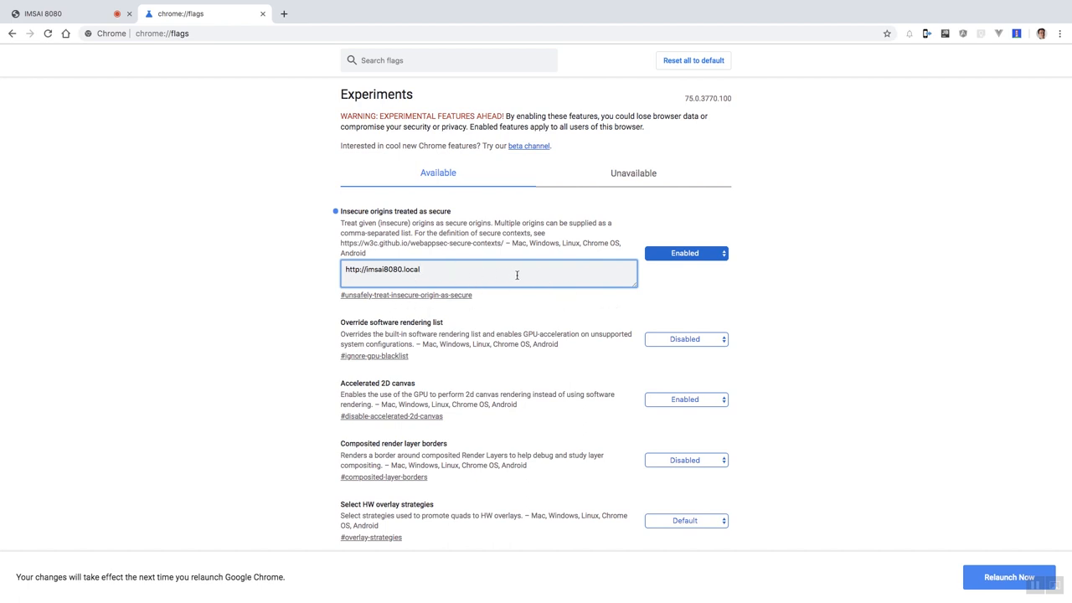
{"action": "mouse_move", "coordinate": [643, 281]}
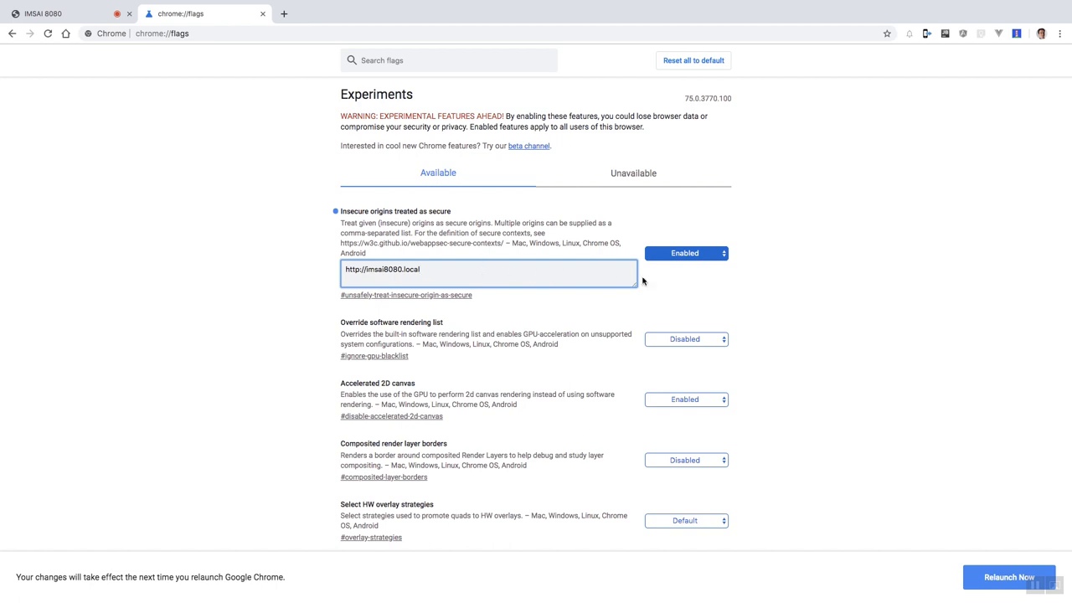
Step: Keep the insecure-origins flag set to Enabled and relaunch Chrome to apply it
{"action": "left_click", "coordinate": [685, 253]}
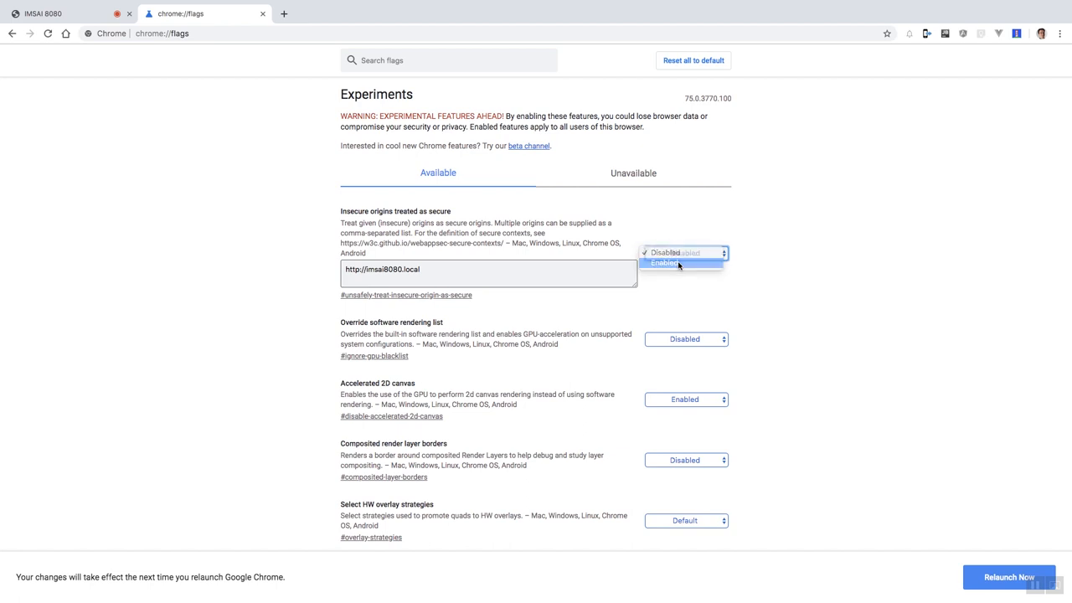
{"action": "left_click", "coordinate": [664, 263]}
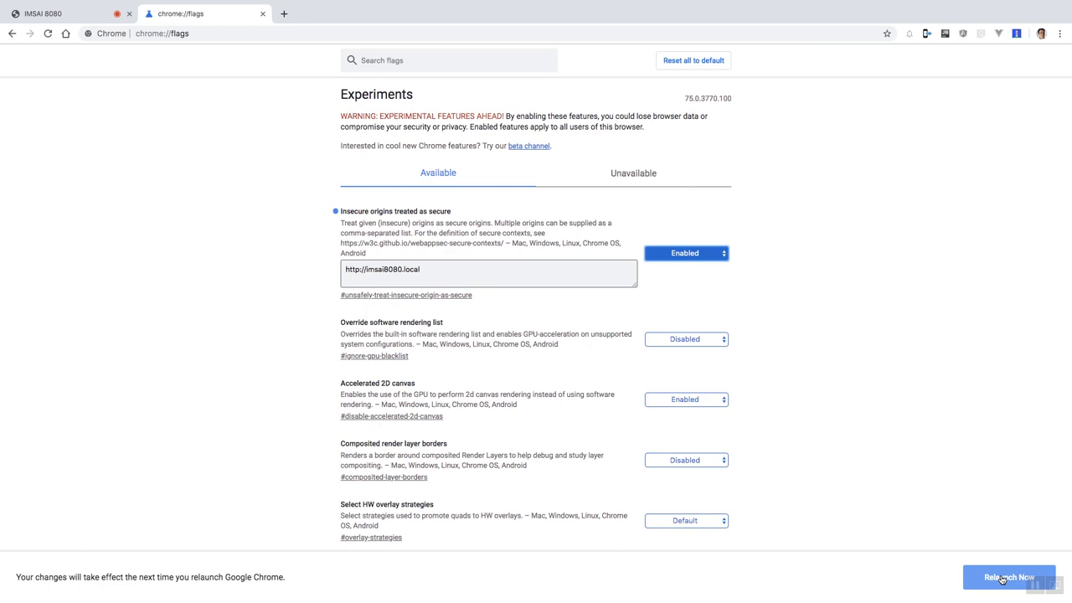
{"action": "left_click", "coordinate": [1008, 577]}
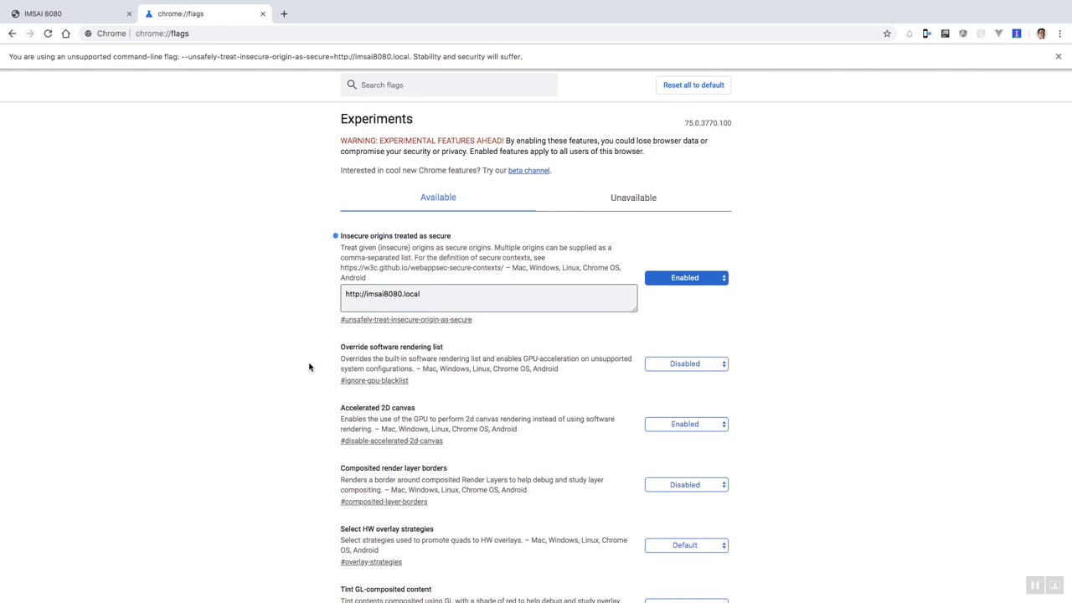
{"action": "mouse_move", "coordinate": [369, 234]}
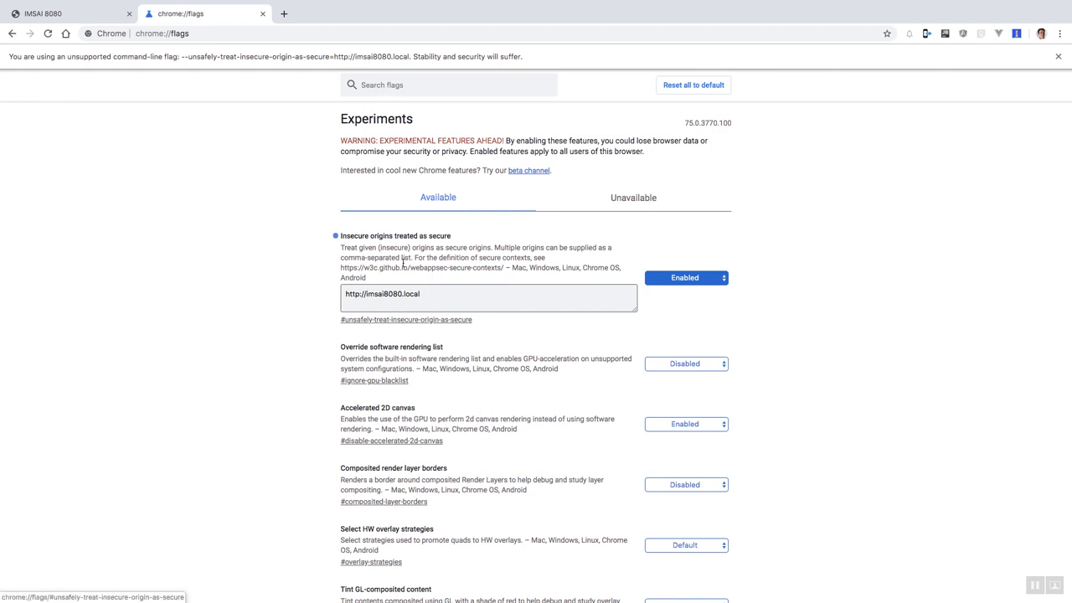
Step: Return to the IMSAI 8080 console tab at imsai8080.local
{"action": "left_click", "coordinate": [67, 13]}
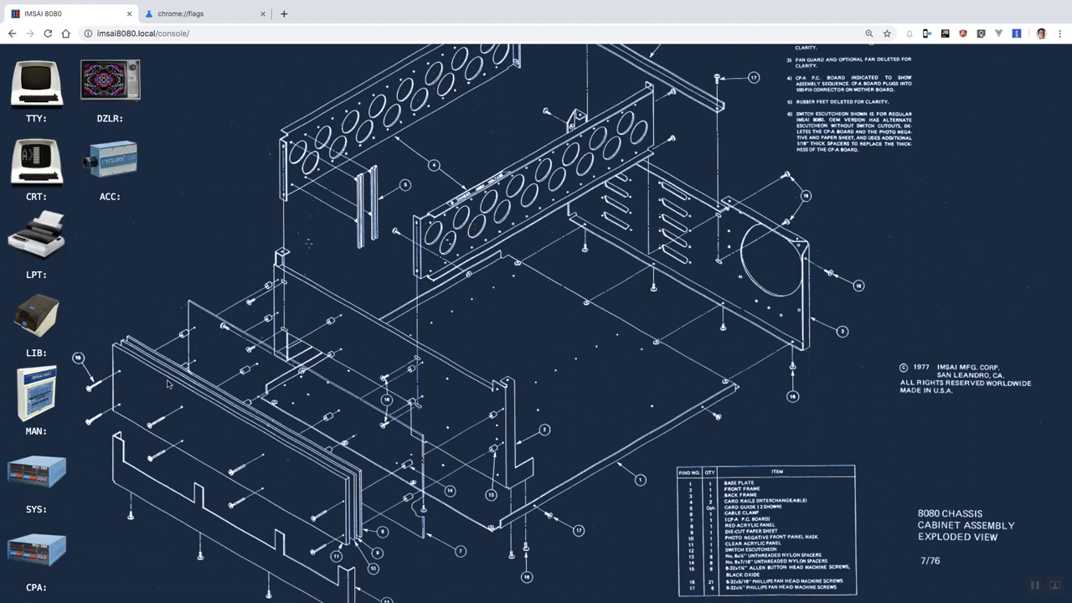
{"action": "mouse_move", "coordinate": [189, 266]}
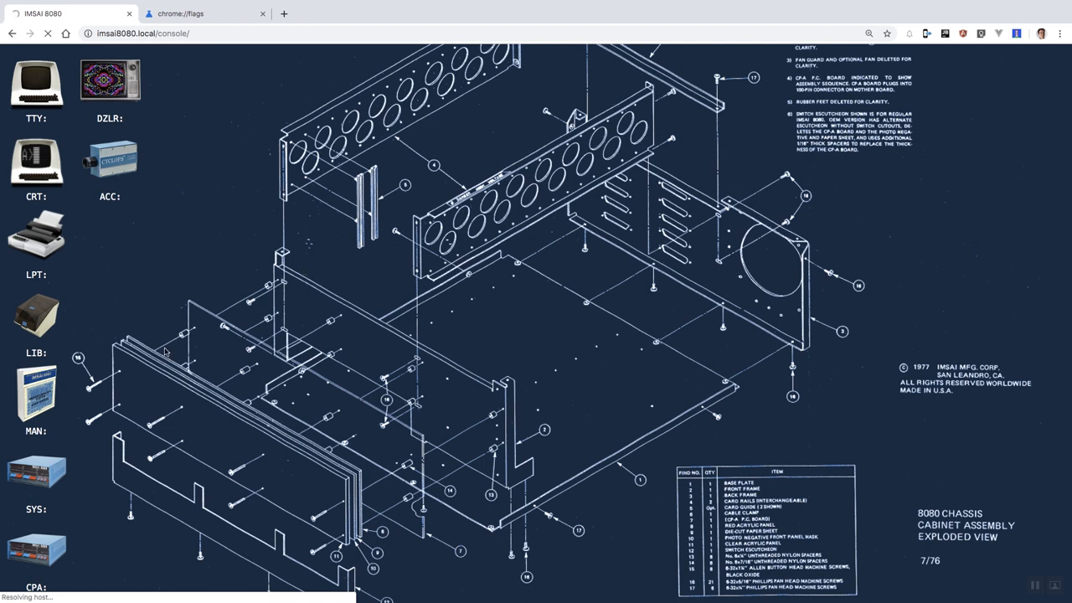
{"action": "mouse_move", "coordinate": [166, 176]}
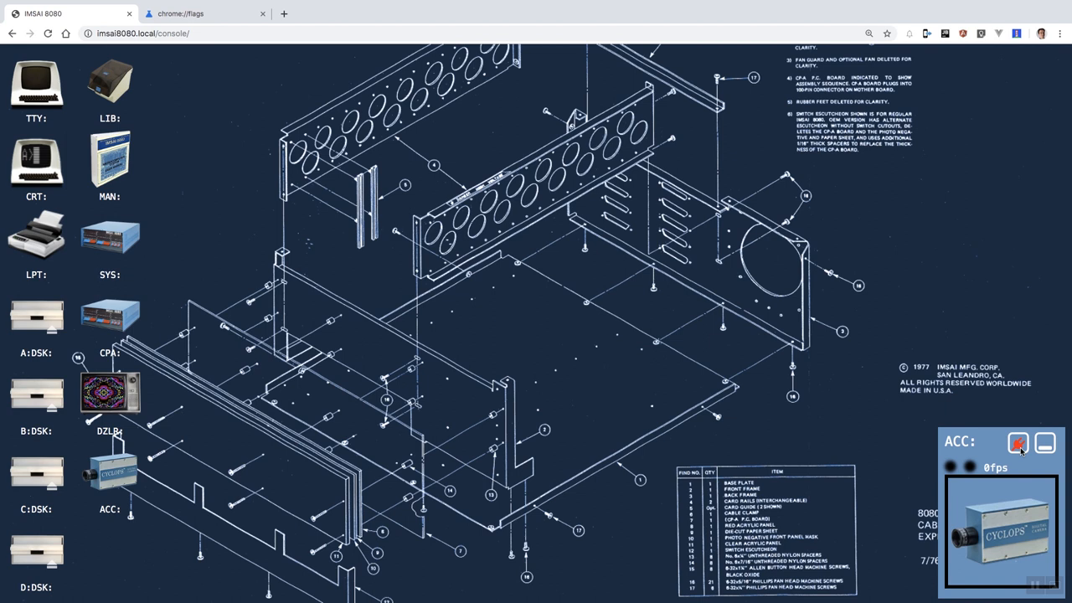
Step: Reconnect the Cyclops ACC camera from its window
{"action": "left_click", "coordinate": [1019, 443]}
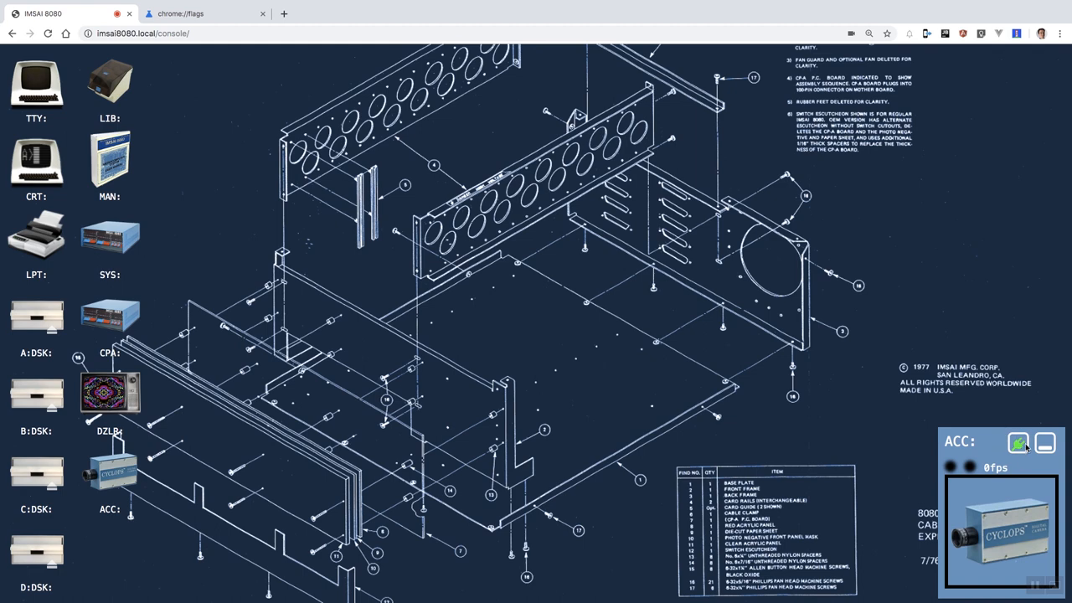
{"action": "mouse_move", "coordinate": [932, 402]}
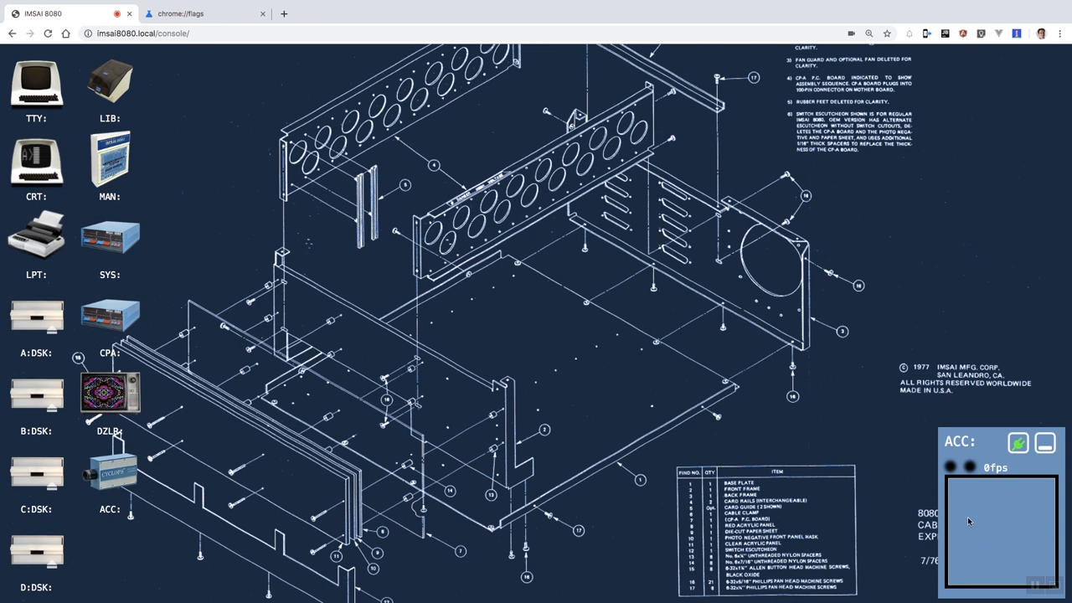
{"action": "mouse_move", "coordinate": [991, 549]}
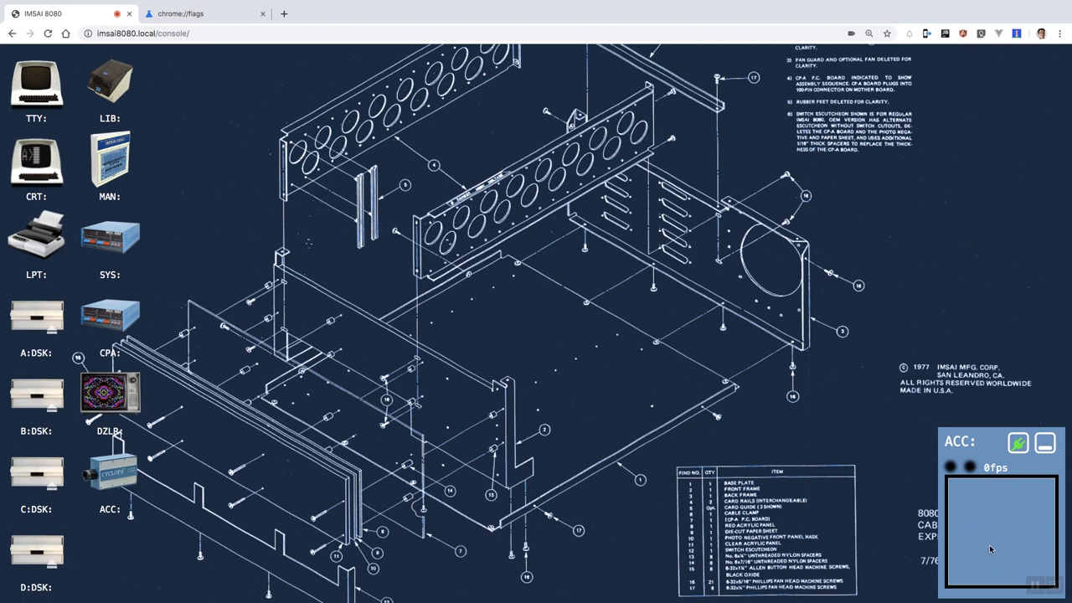
{"action": "mouse_move", "coordinate": [1022, 542]}
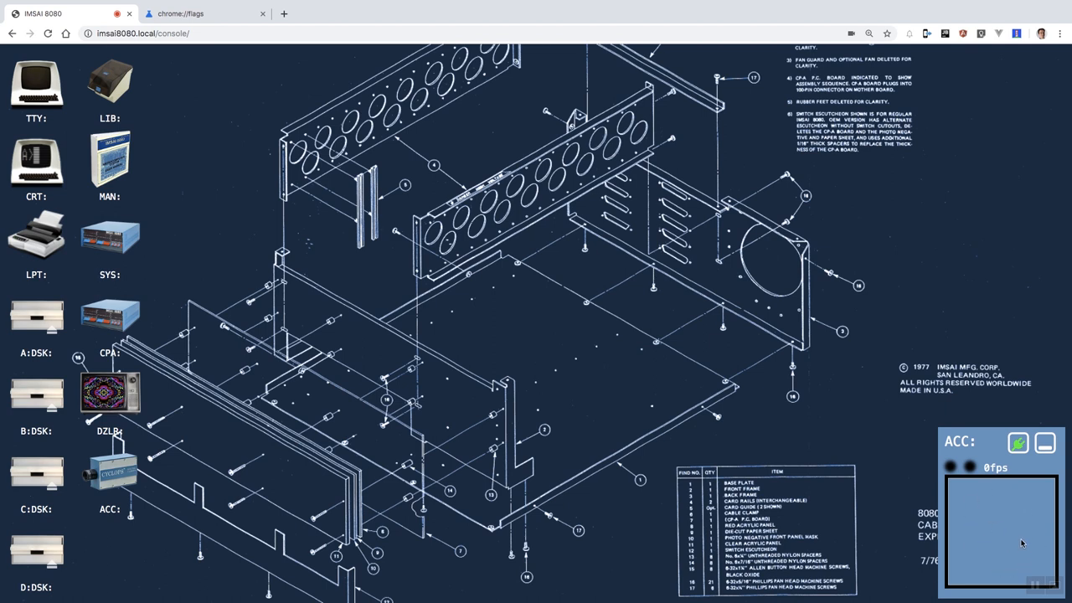
{"action": "mouse_move", "coordinate": [987, 499]}
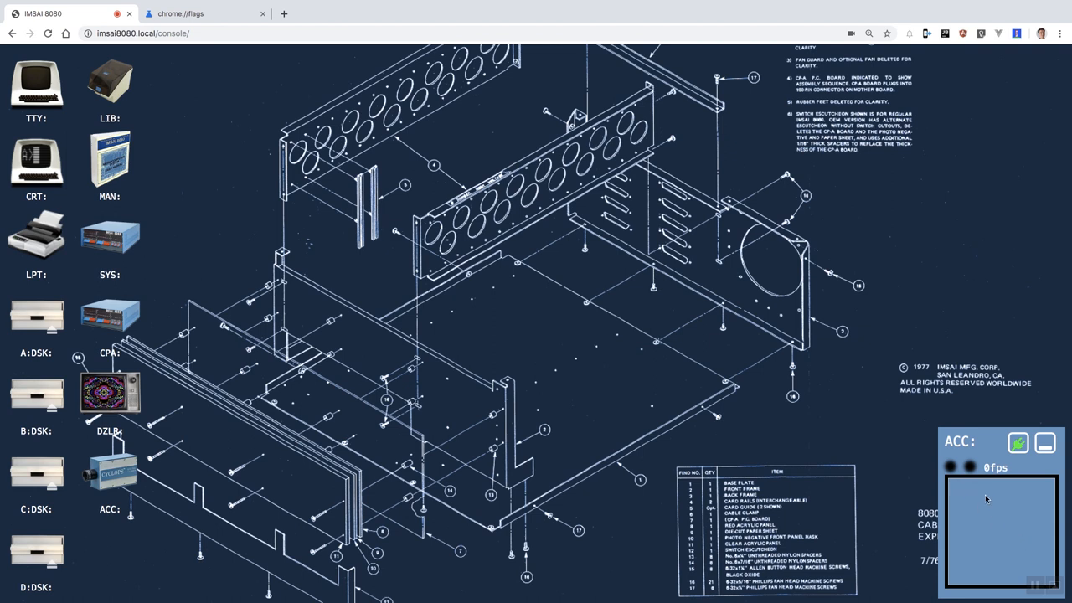
{"action": "mouse_move", "coordinate": [952, 471]}
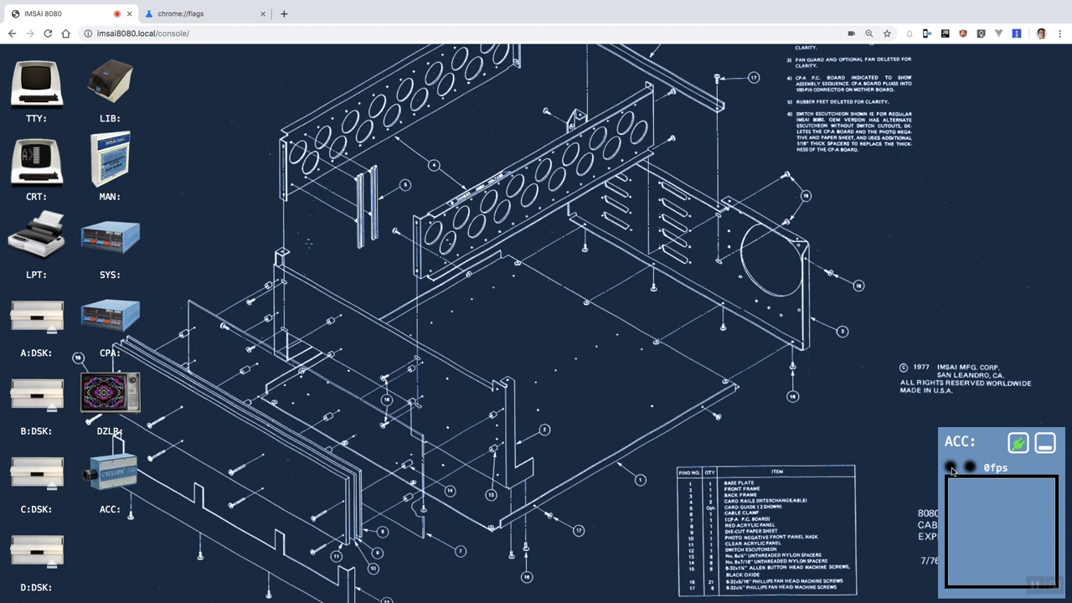
{"action": "mouse_move", "coordinate": [90, 400]}
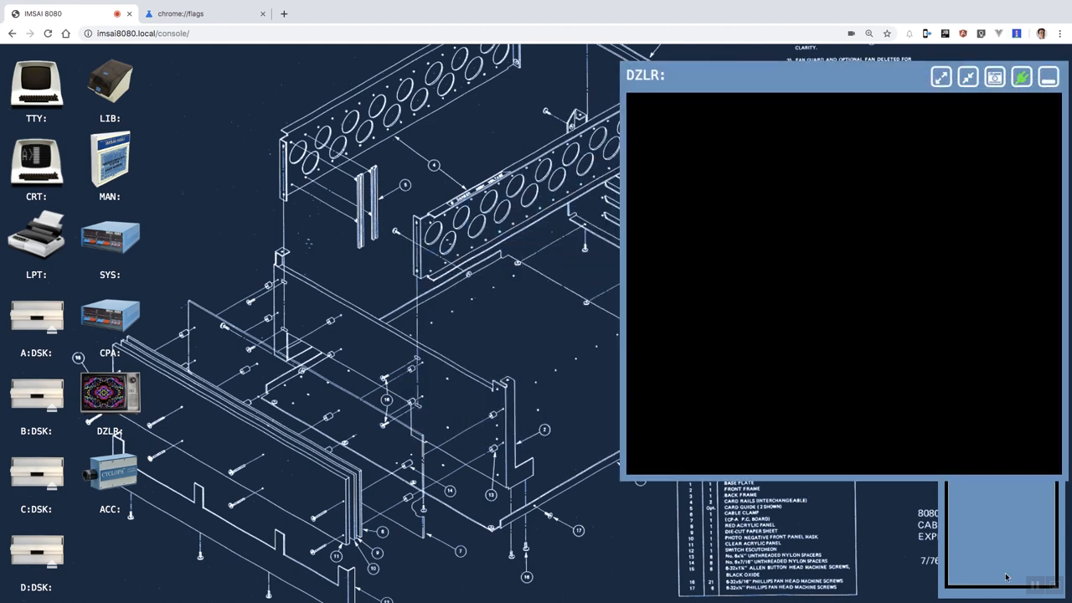
Step: Open the TTY console and type the CCC camera program name at the D> prompt
{"action": "left_click", "coordinate": [110, 473]}
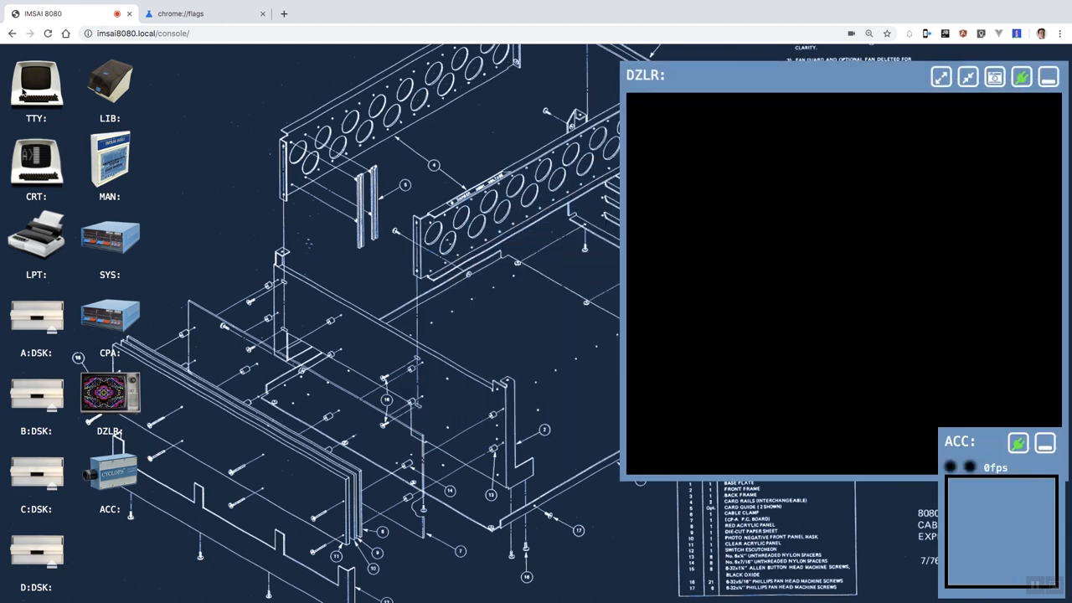
{"action": "left_click", "coordinate": [36, 84]}
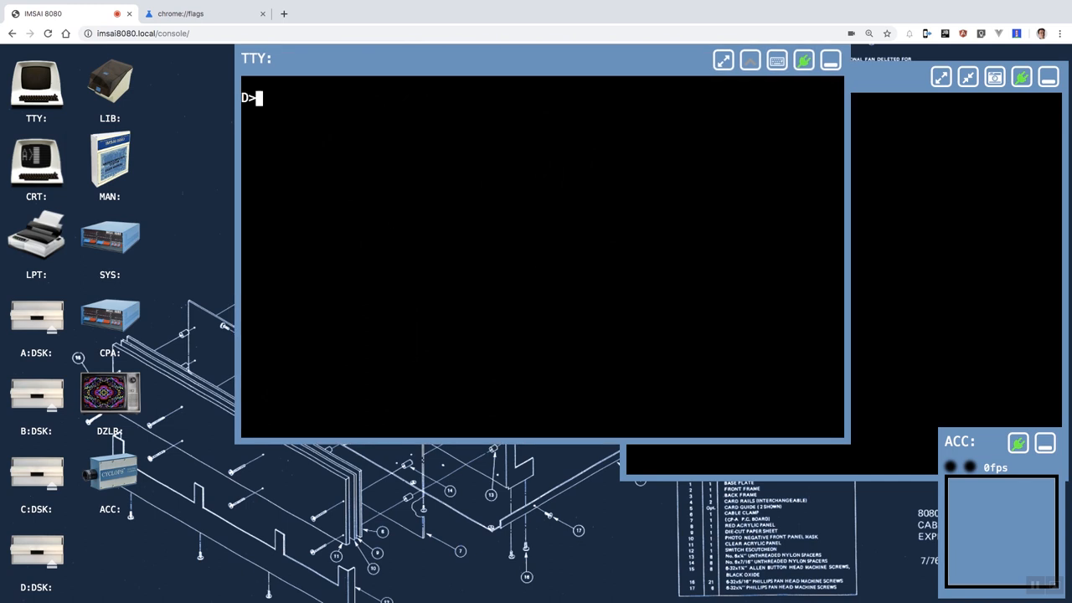
{"action": "type", "text": "cc"}
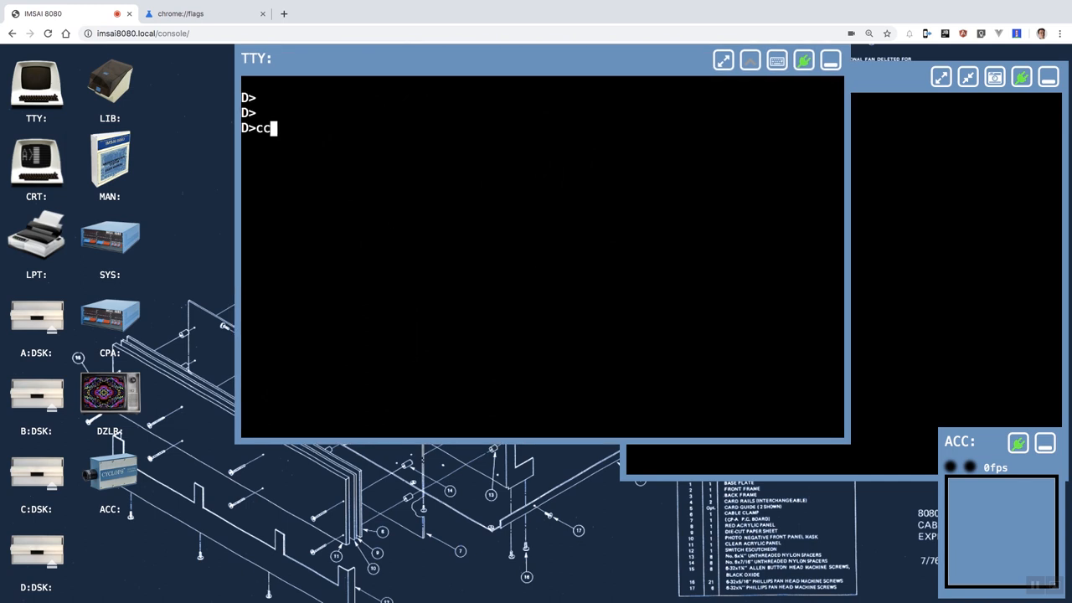
{"action": "type", "text": "c-"}
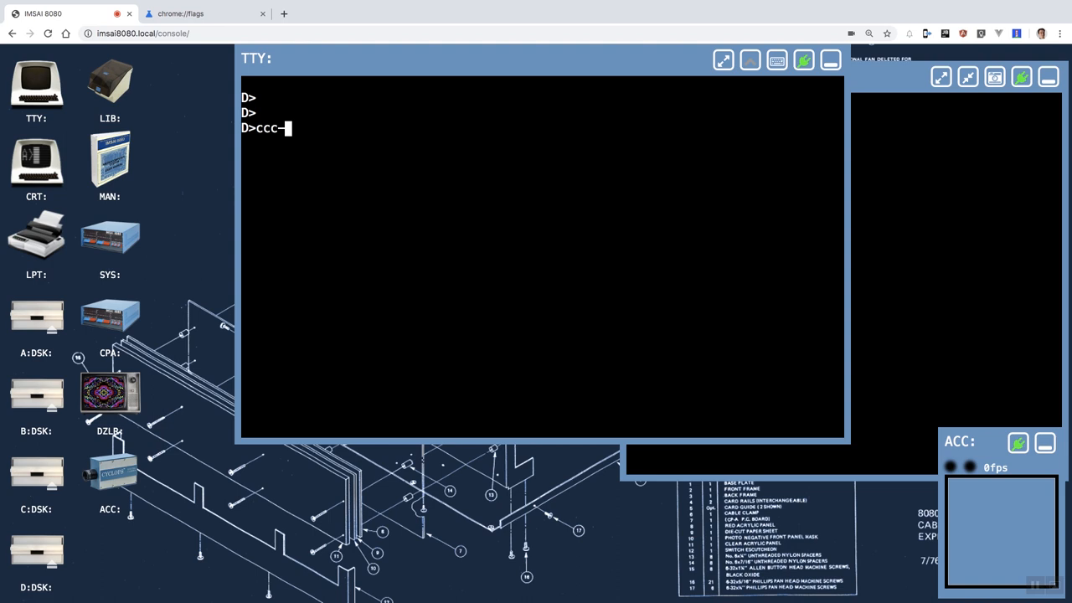